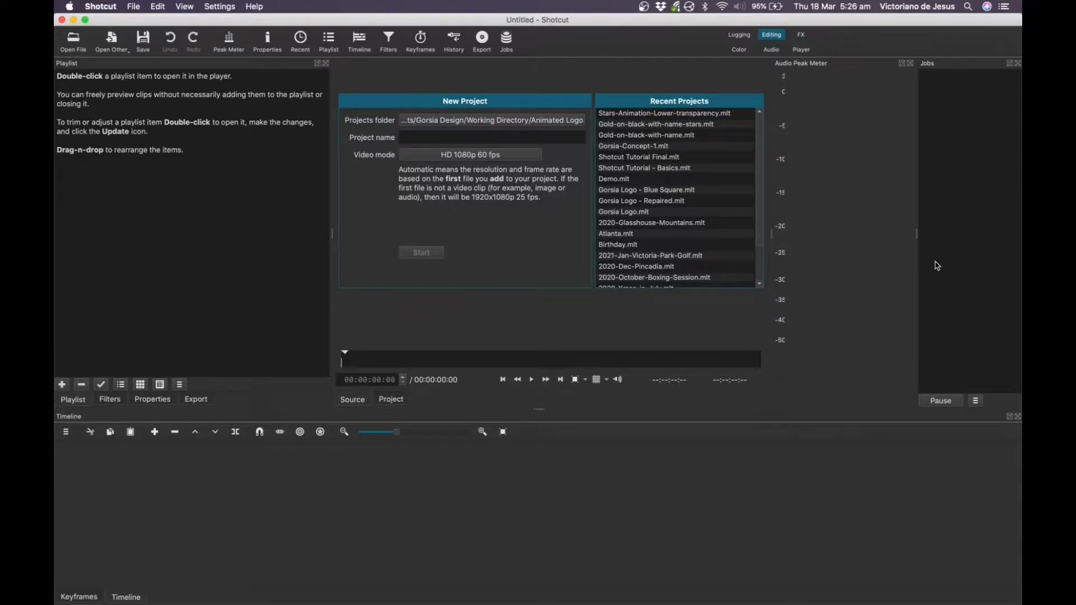
mouse_move(99, 5)
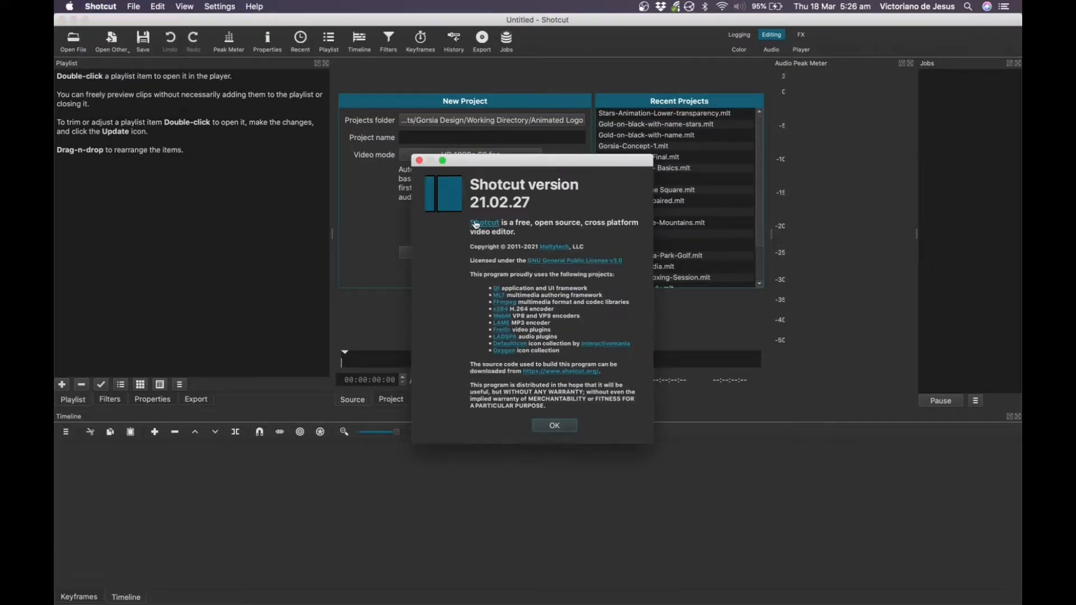
mouse_move(516, 216)
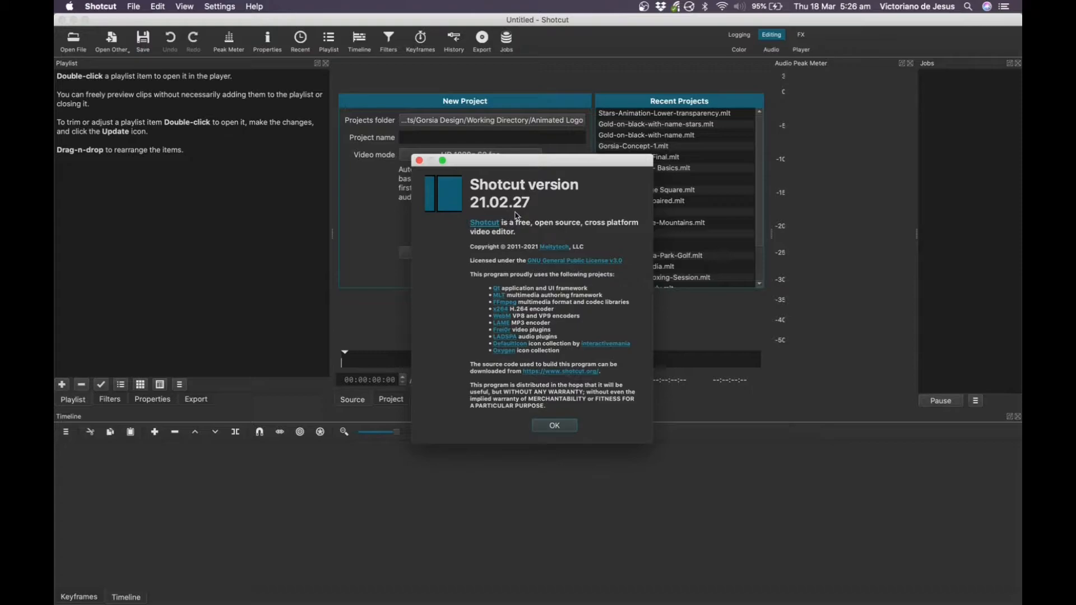
Step: Drag production ID_4763824.mp4 from the Finder 4K folder into Shotcut's playlist
click(553, 426)
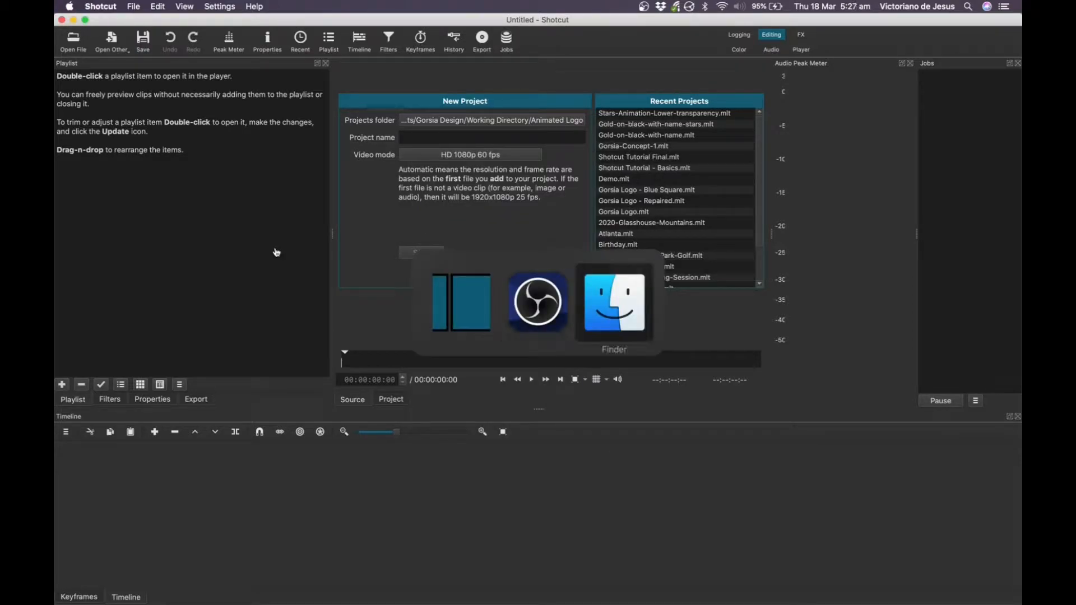
click(614, 304)
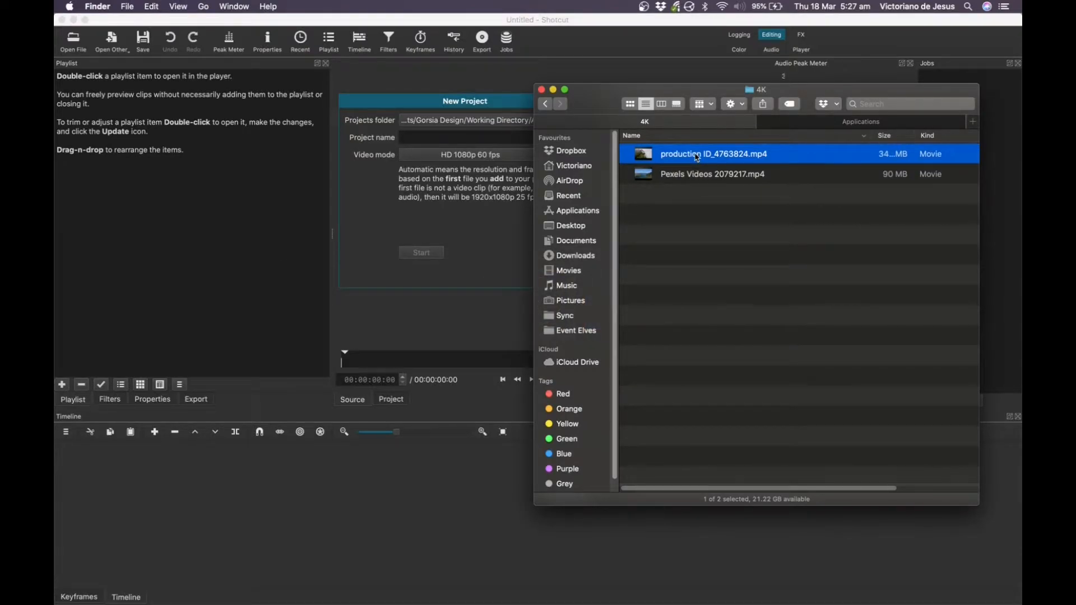
drag(713, 154, 236, 210)
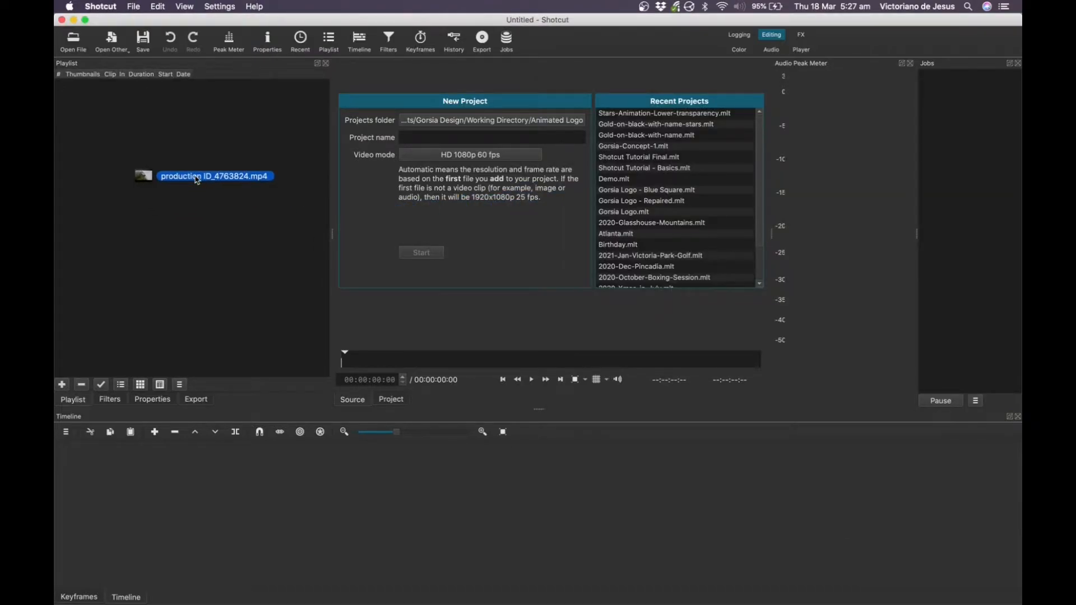
Step: Place the mountain clip on the V1 track and scrub the playhead to around 8 seconds
double_click(197, 176)
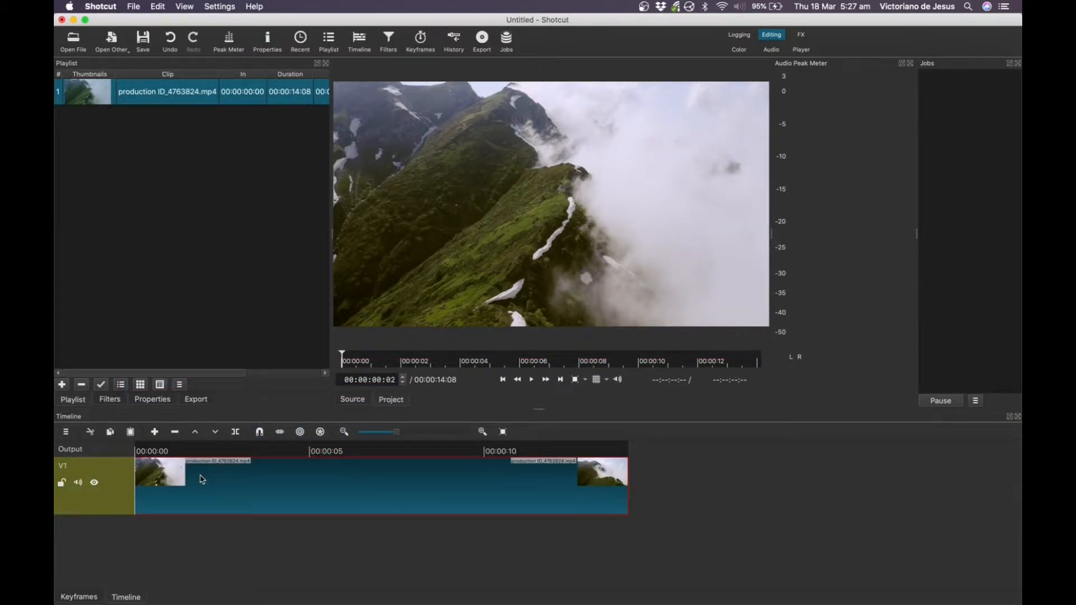
click(531, 379)
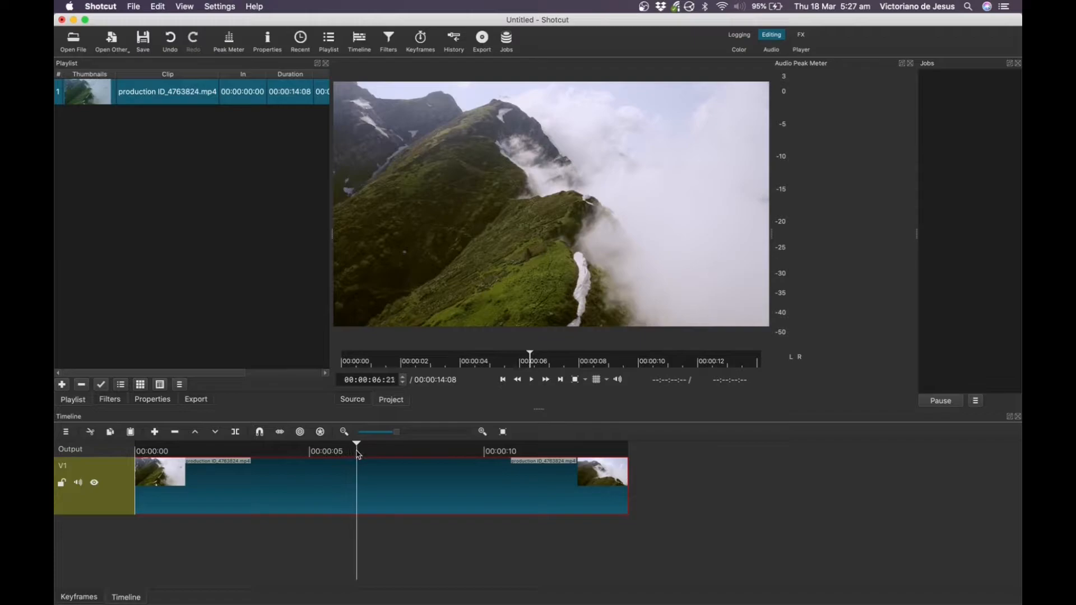
drag(356, 450, 395, 450)
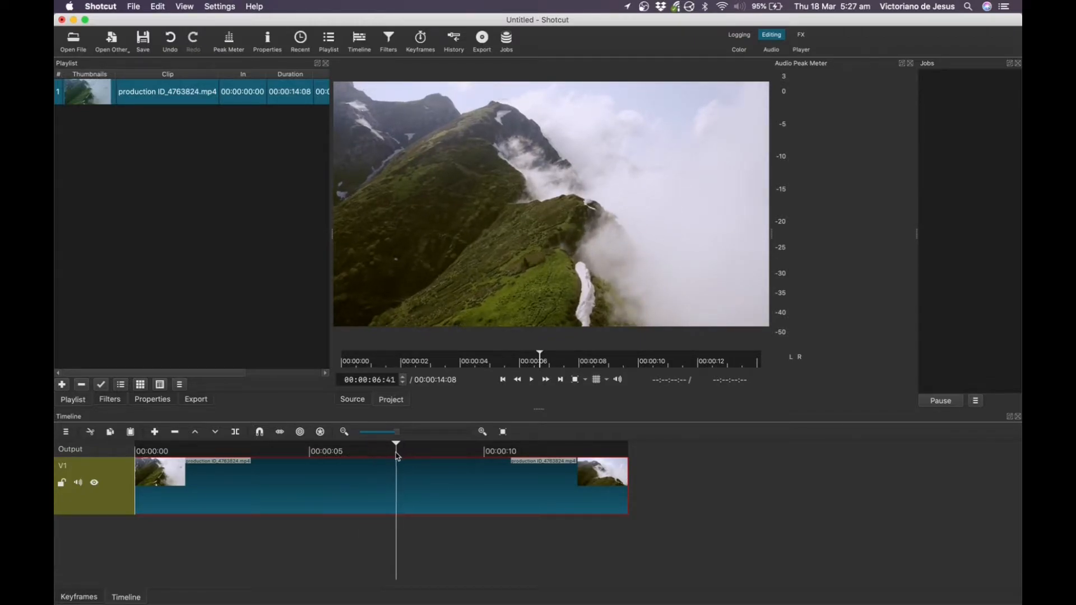
click(433, 456)
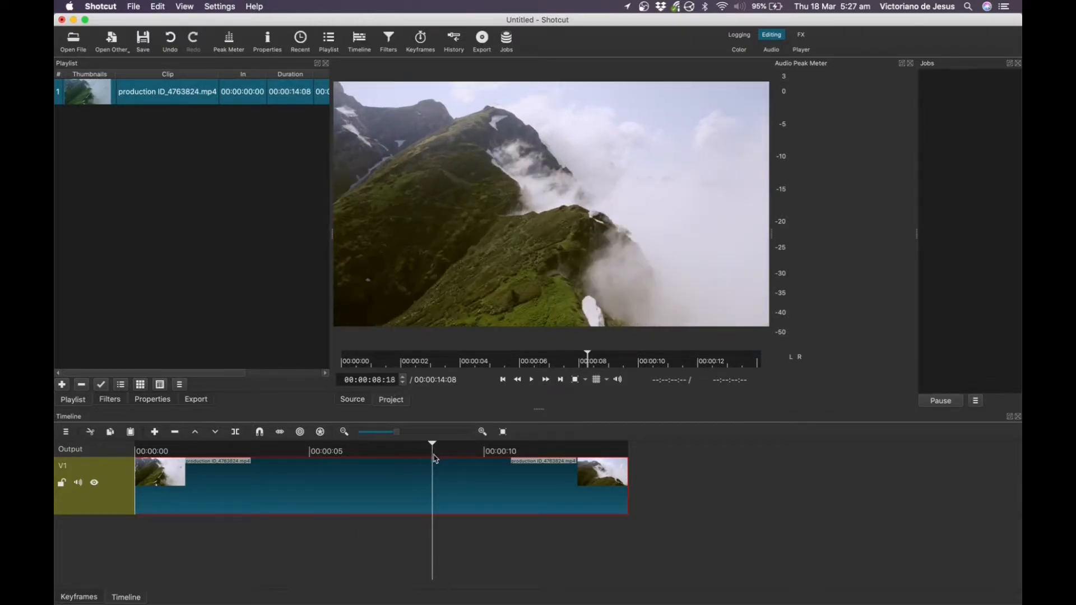
click(489, 461)
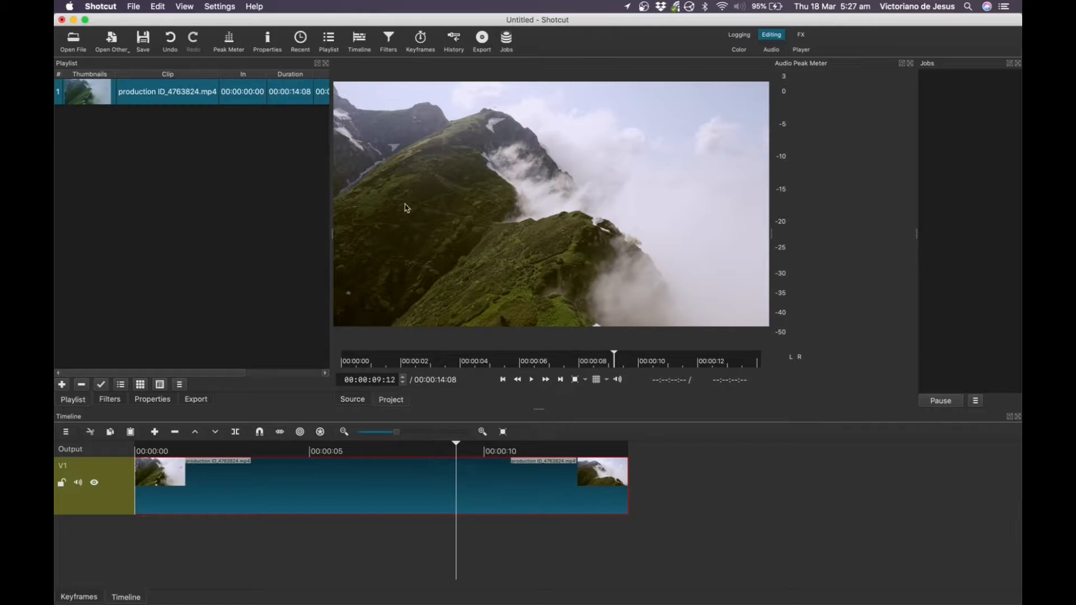
mouse_move(218, 13)
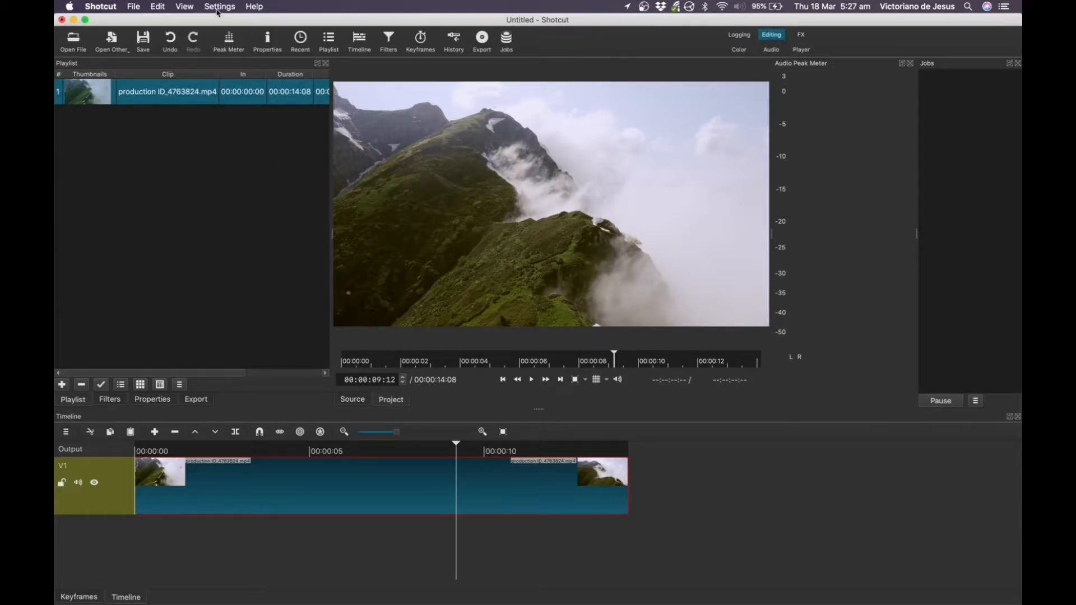
Step: Set preview scaling to 720p and scrub near the clip end to test playback
click(219, 6)
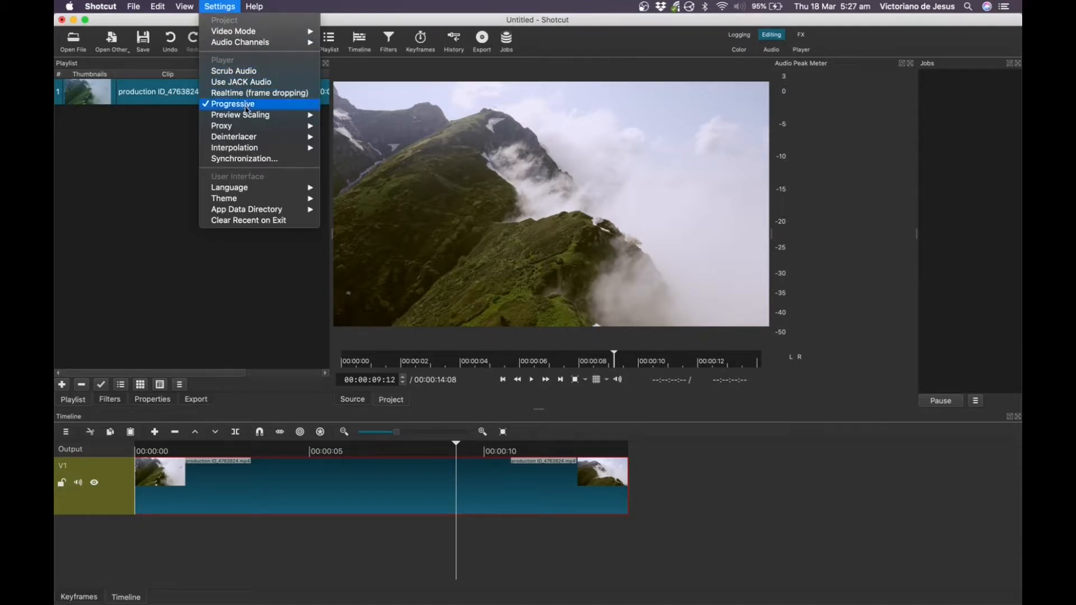
mouse_move(248, 114)
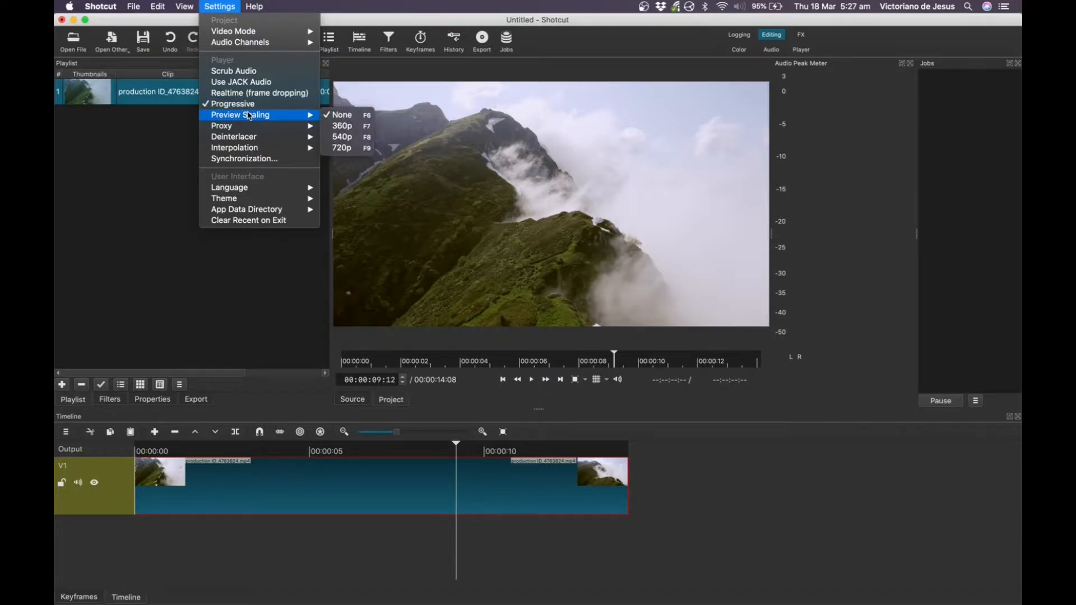
mouse_move(342, 126)
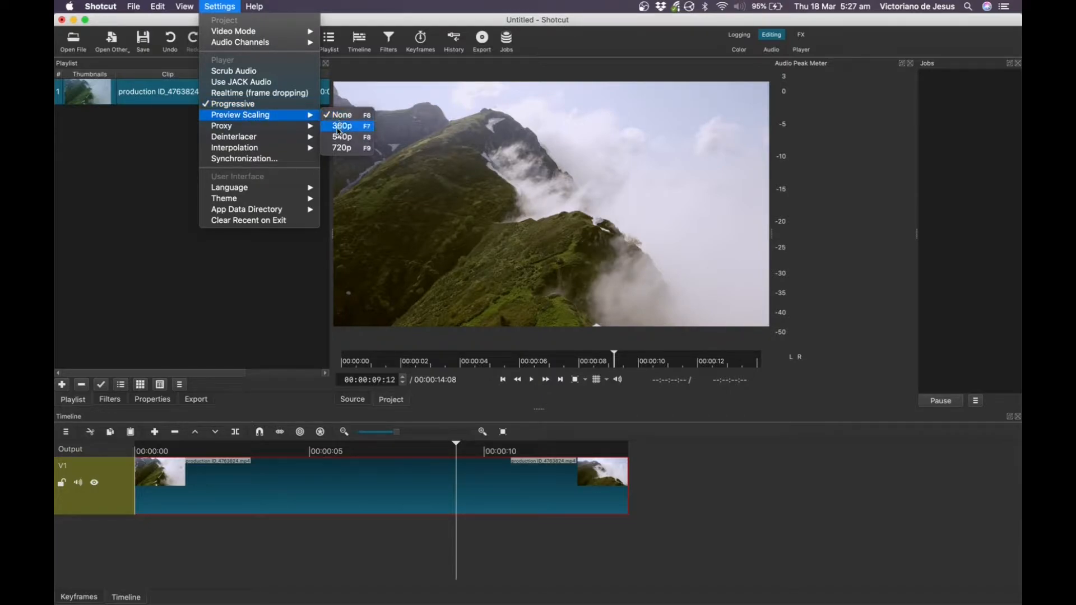
mouse_move(340, 147)
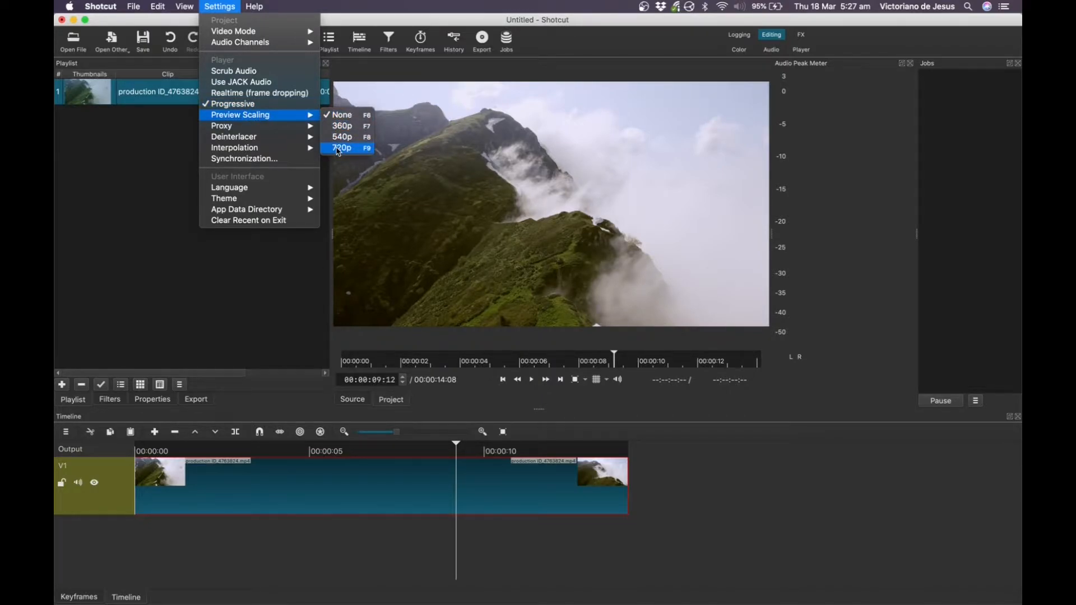
click(341, 148)
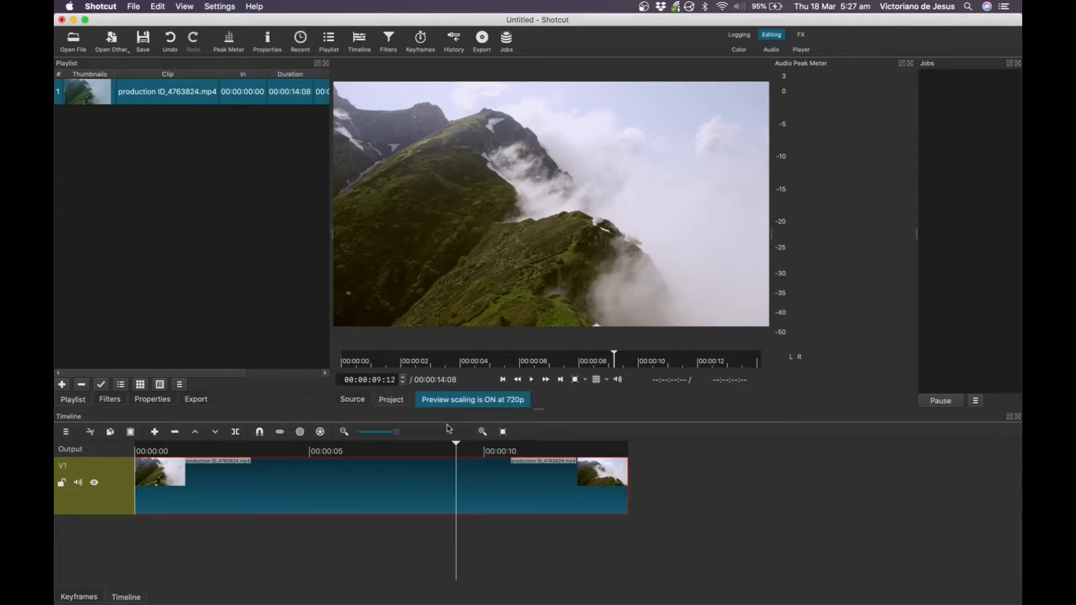
mouse_move(498, 410)
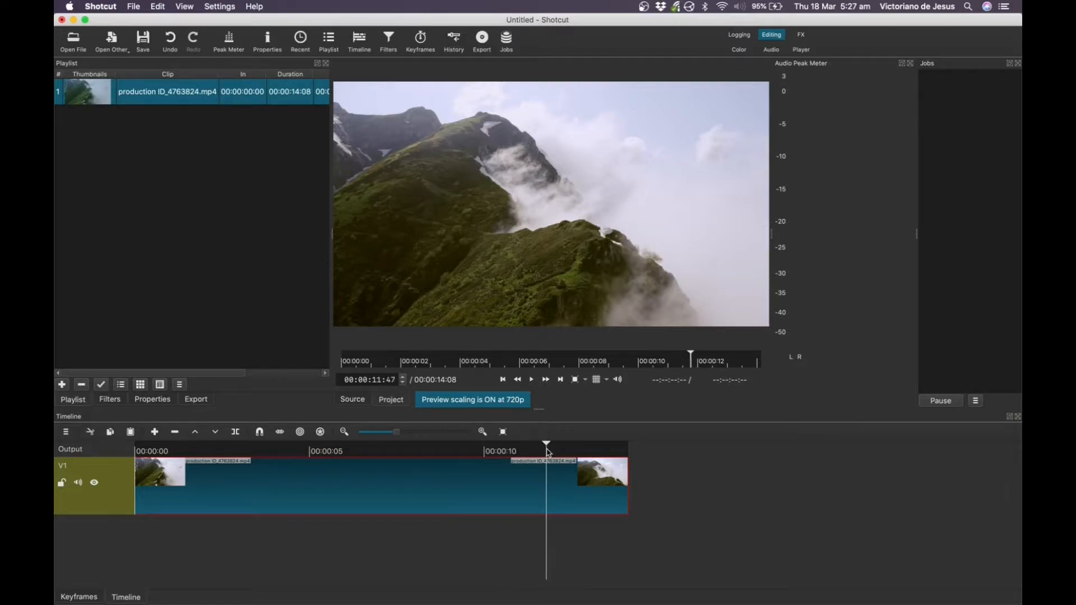
click(440, 451)
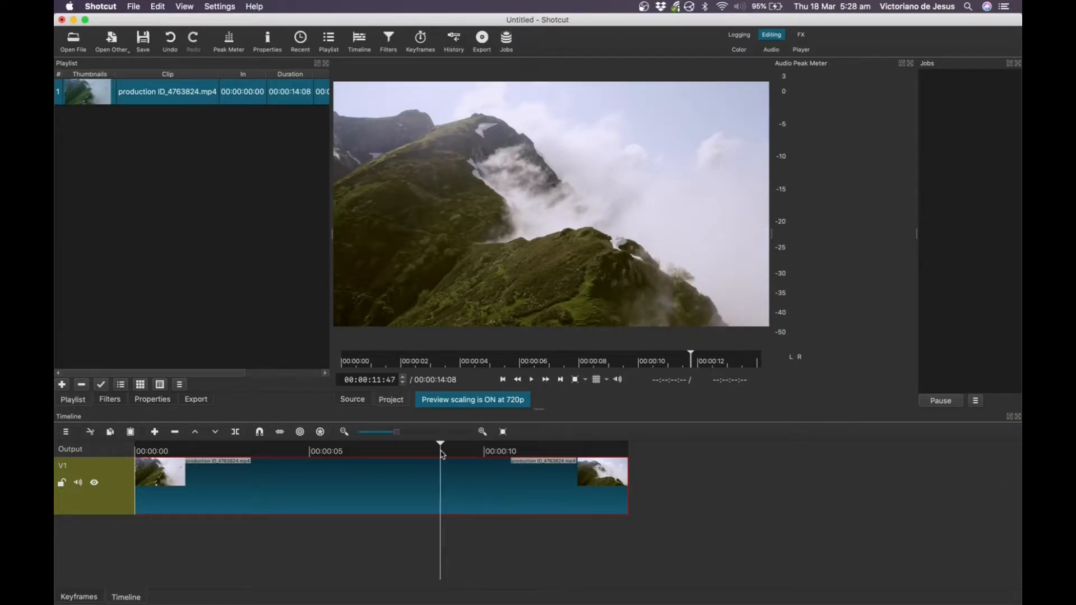
click(473, 451)
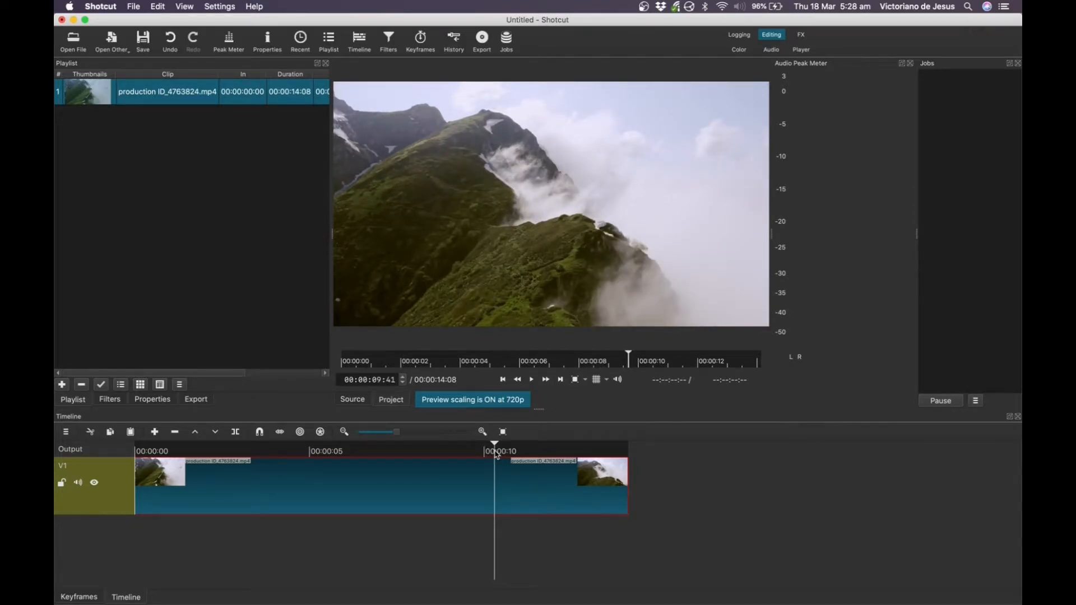
Step: Drop preview scaling from 720p down to 360p
click(220, 5)
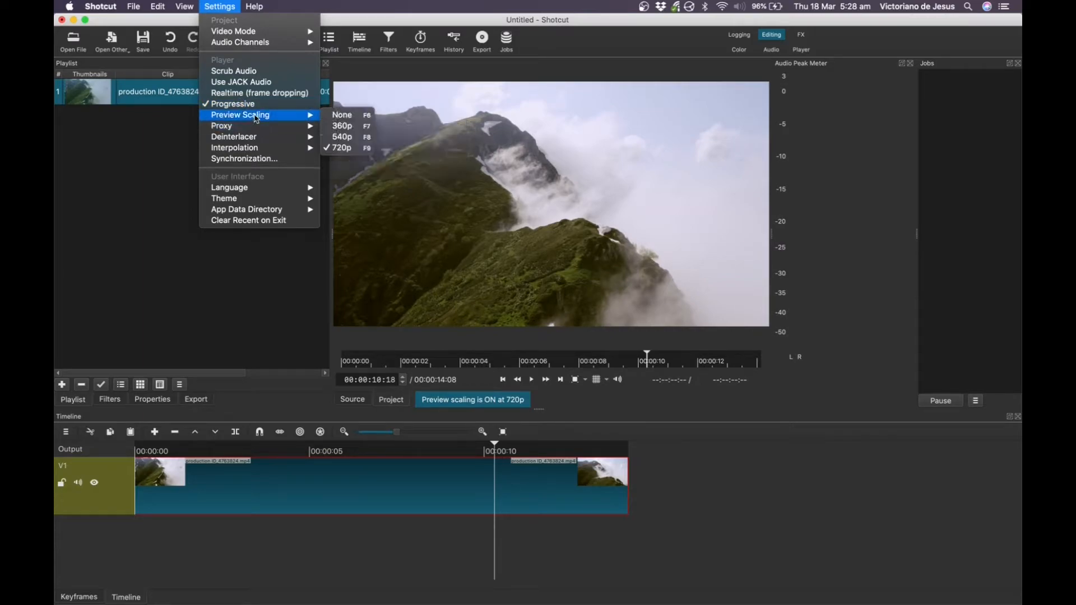
mouse_move(341, 125)
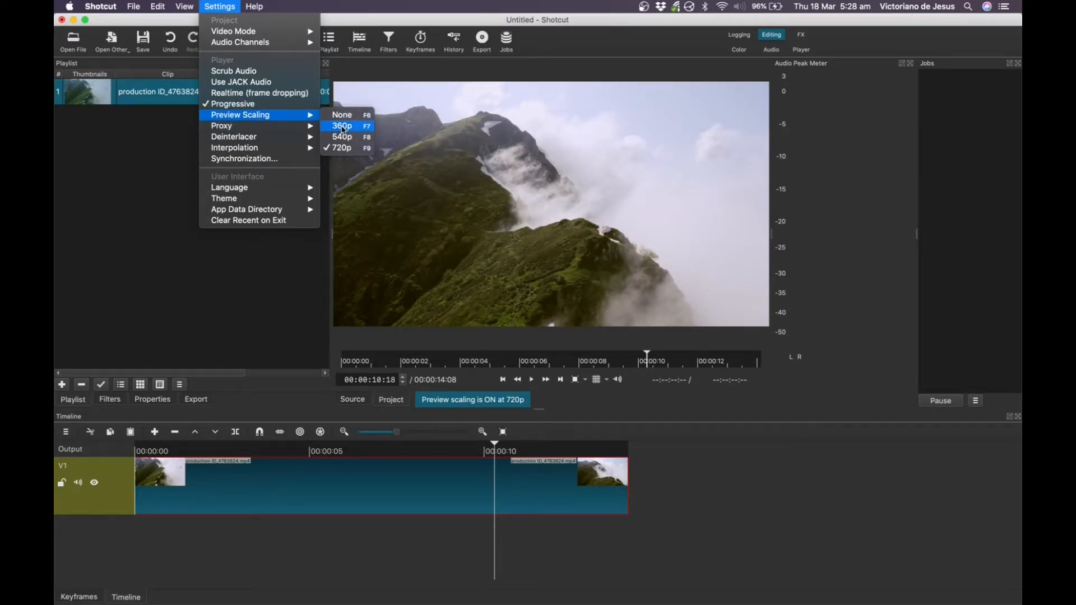
click(341, 125)
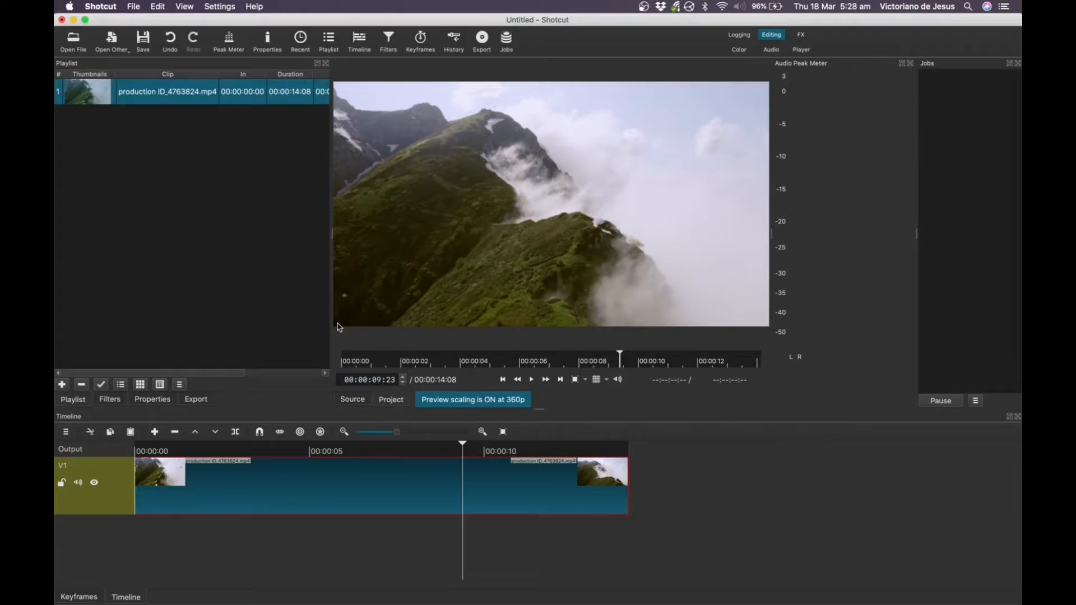
mouse_move(301, 282)
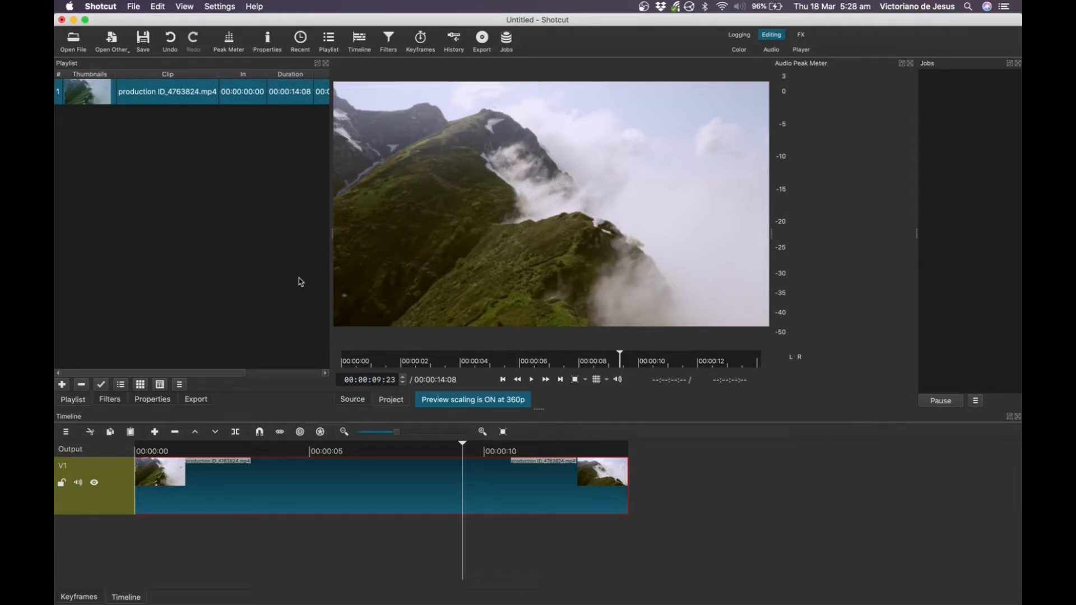
Step: Enable Use Proxy and answer No to creating missing proxies for the project
click(220, 5)
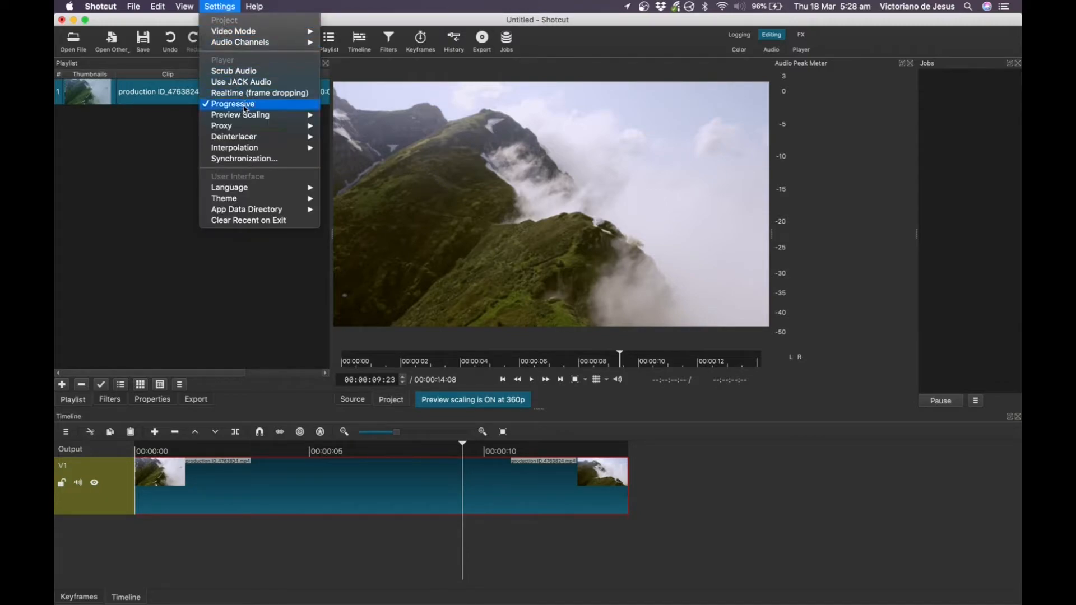
mouse_move(220, 126)
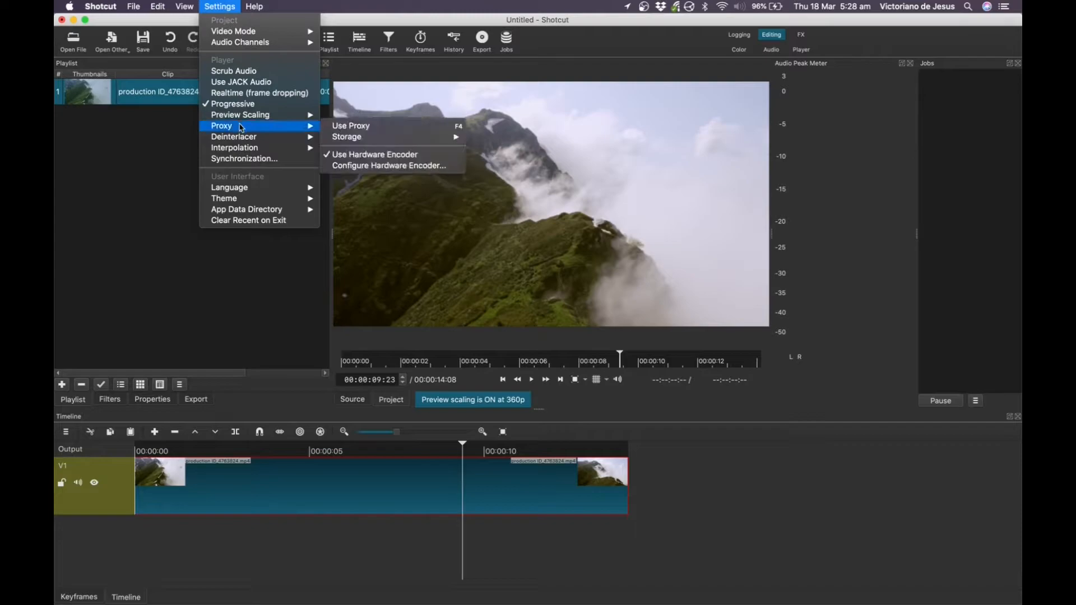
mouse_move(354, 127)
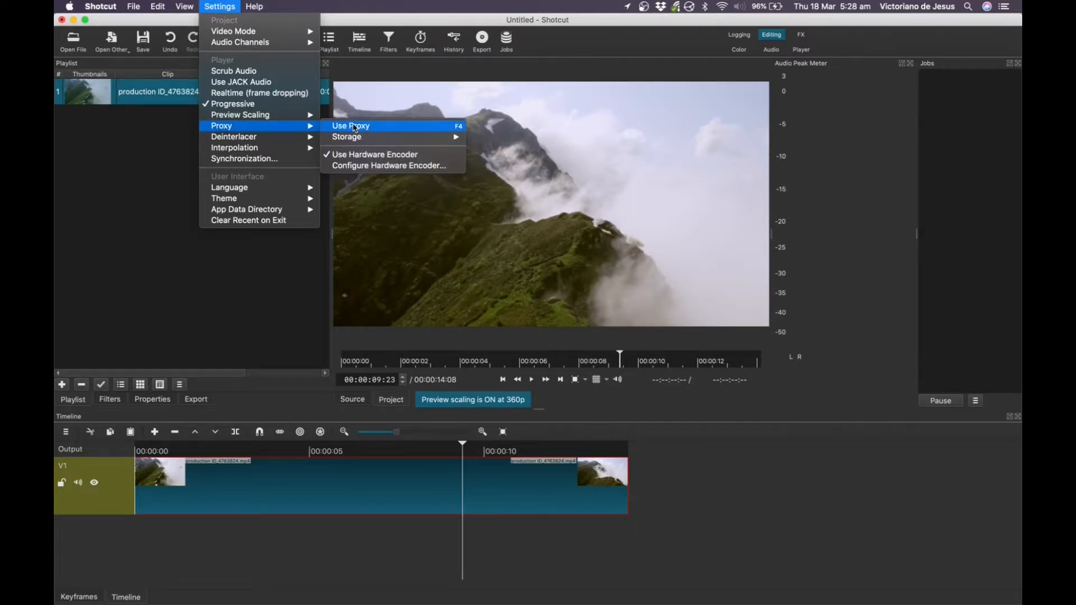
click(350, 125)
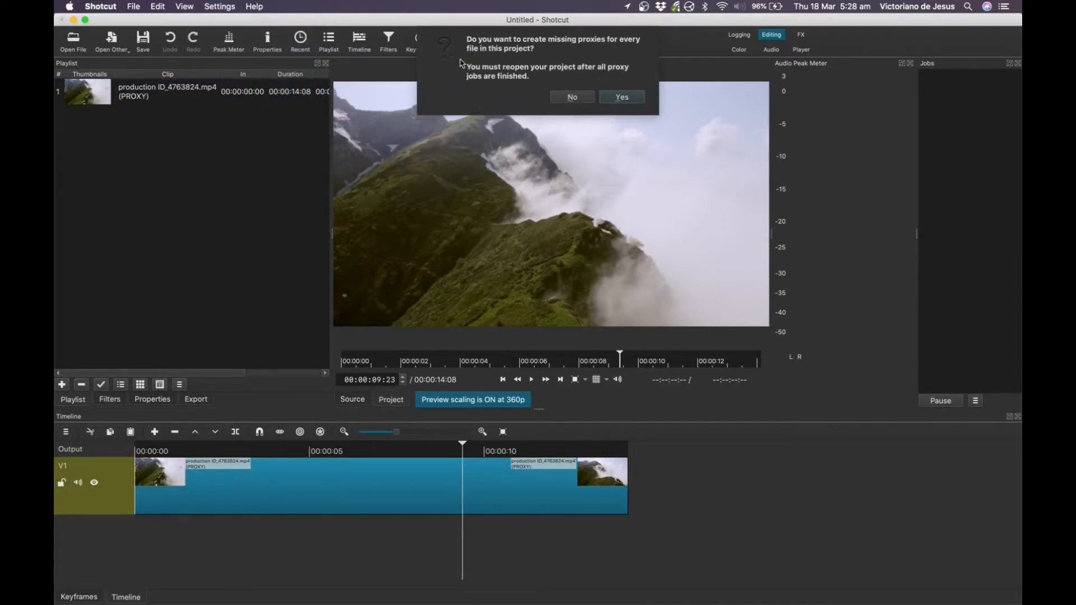
mouse_move(511, 54)
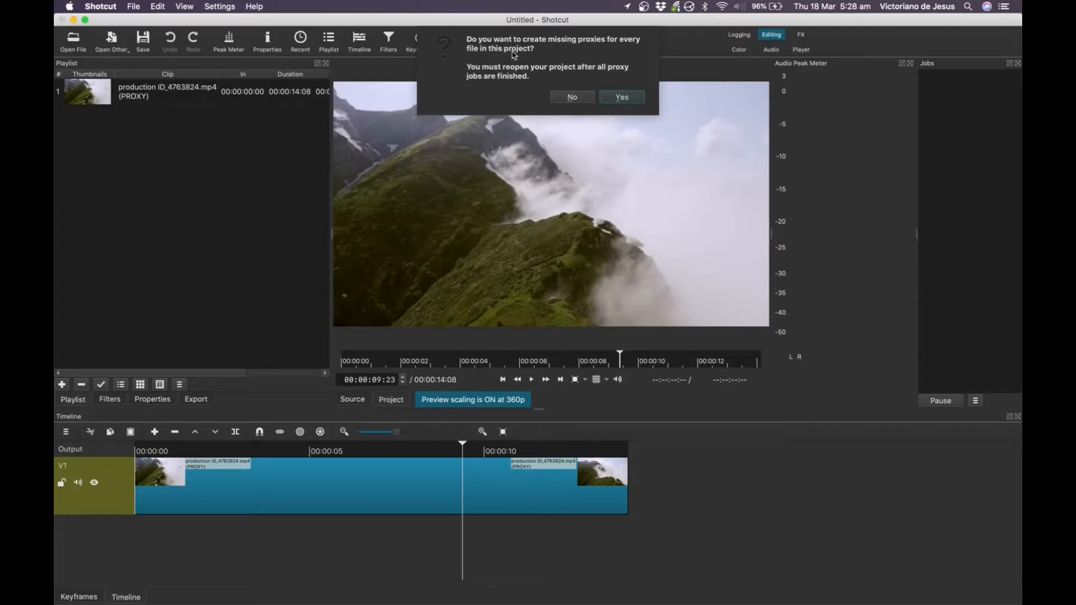
mouse_move(500, 84)
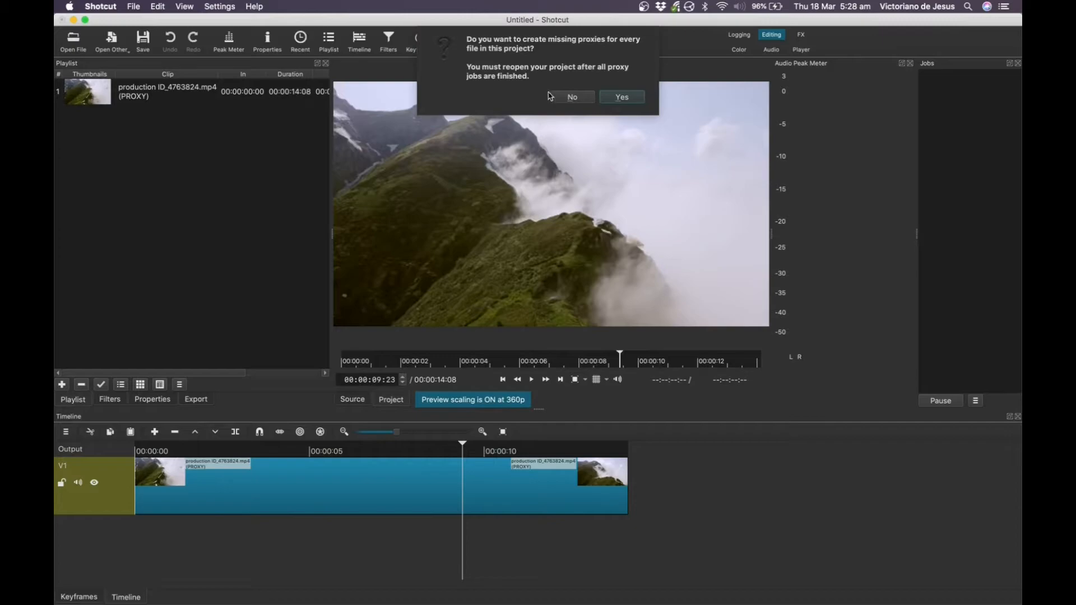
click(571, 96)
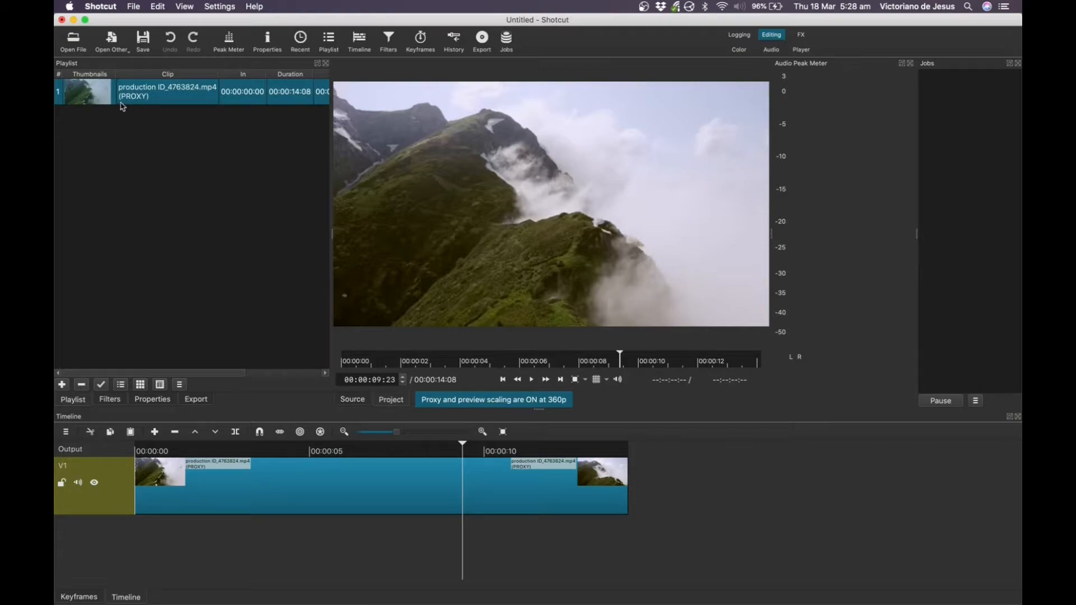
mouse_move(135, 103)
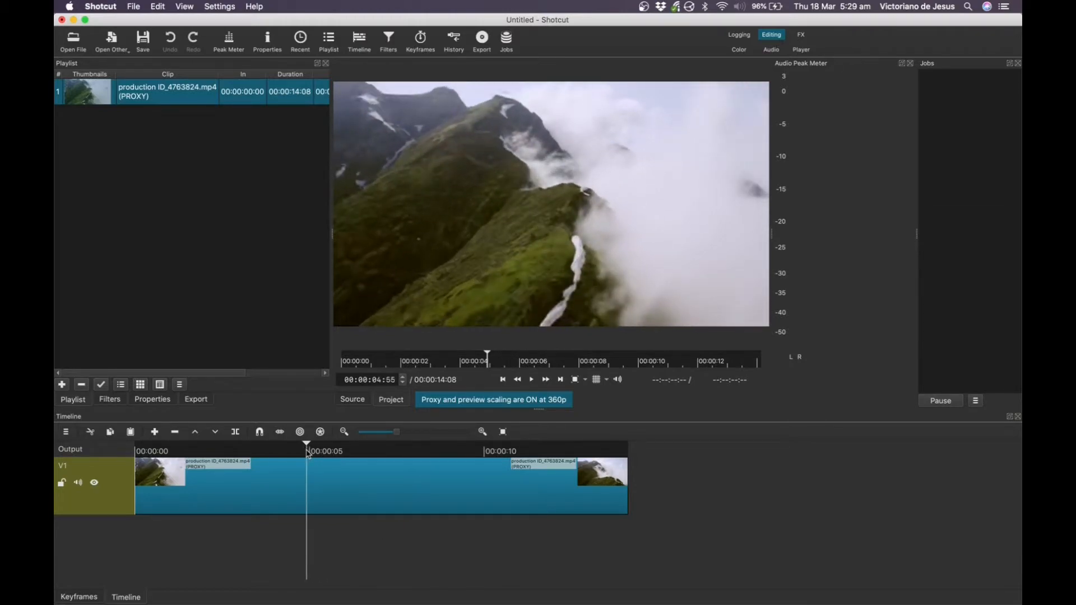
click(410, 451)
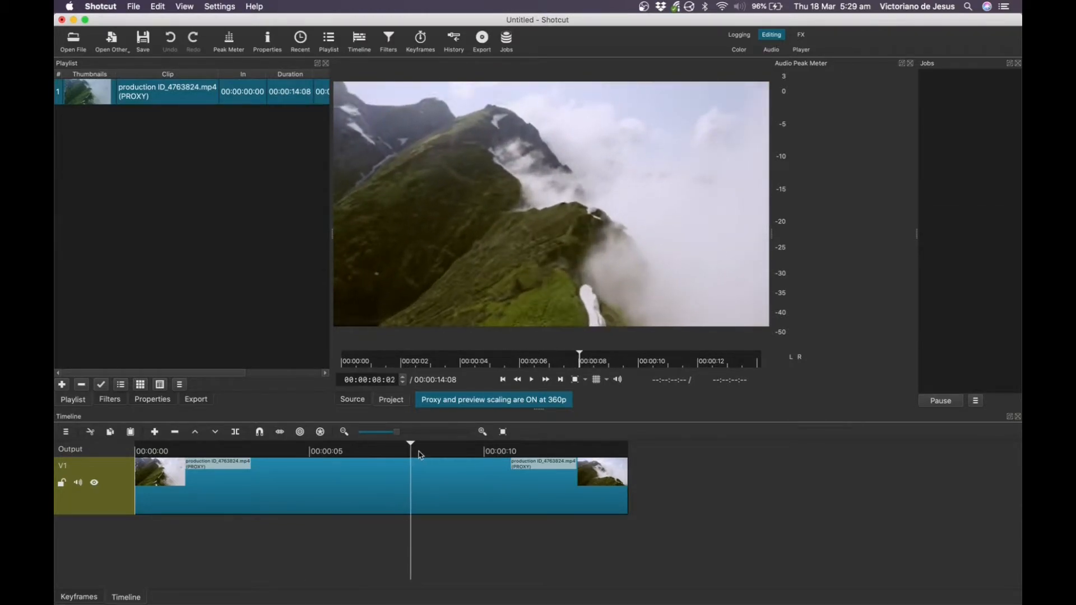
click(486, 455)
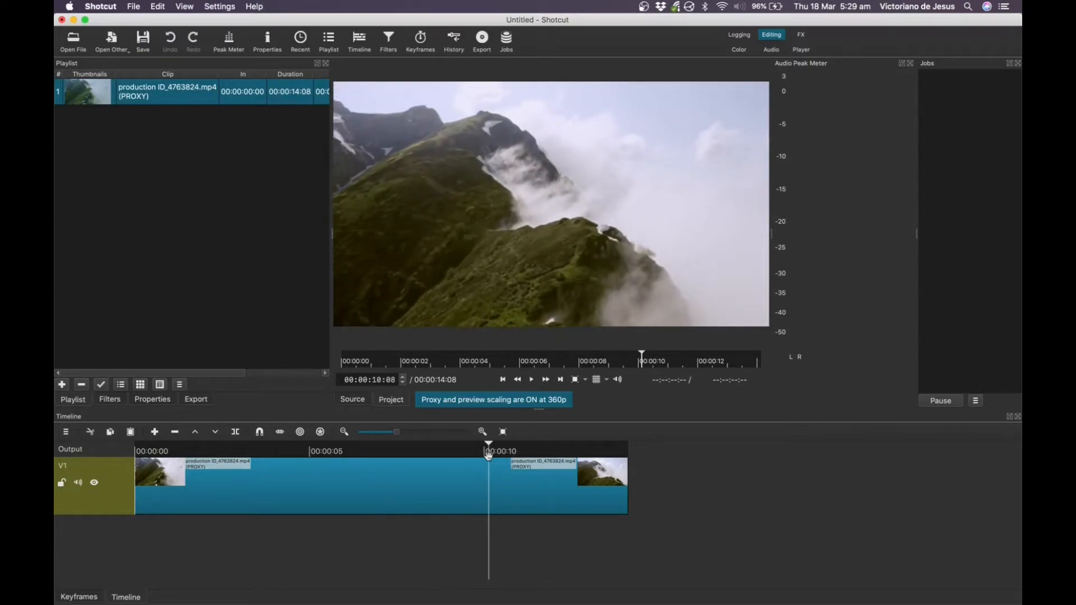
drag(487, 456, 466, 456)
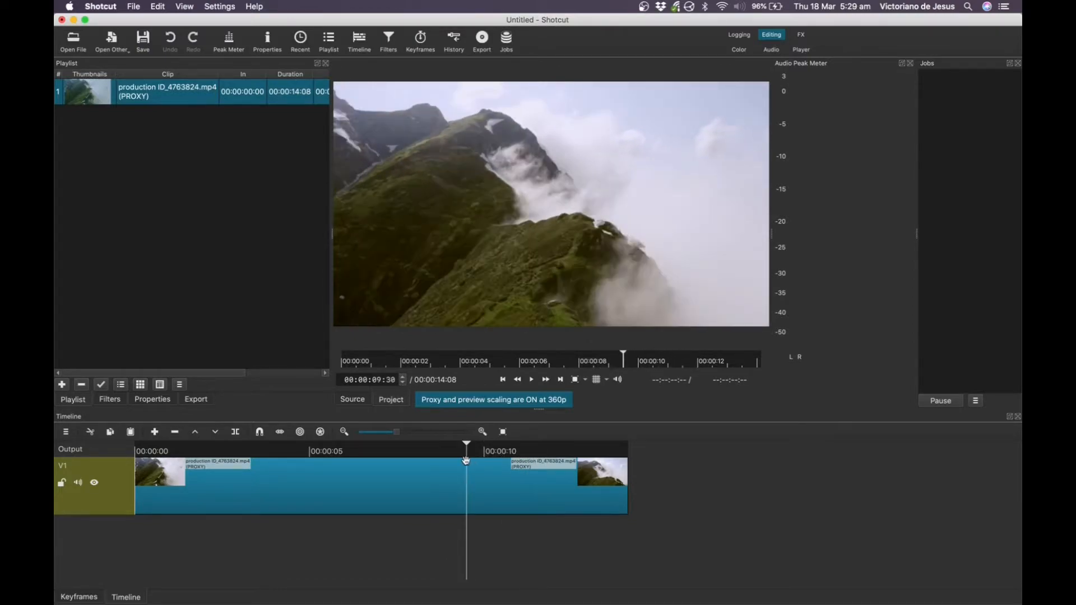
click(306, 460)
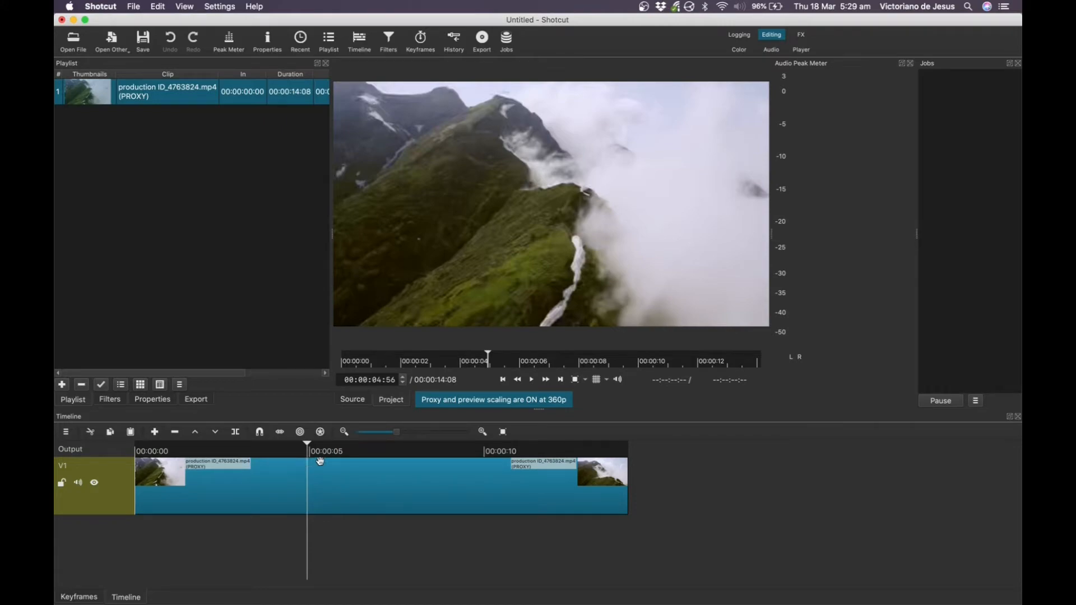
mouse_move(344, 450)
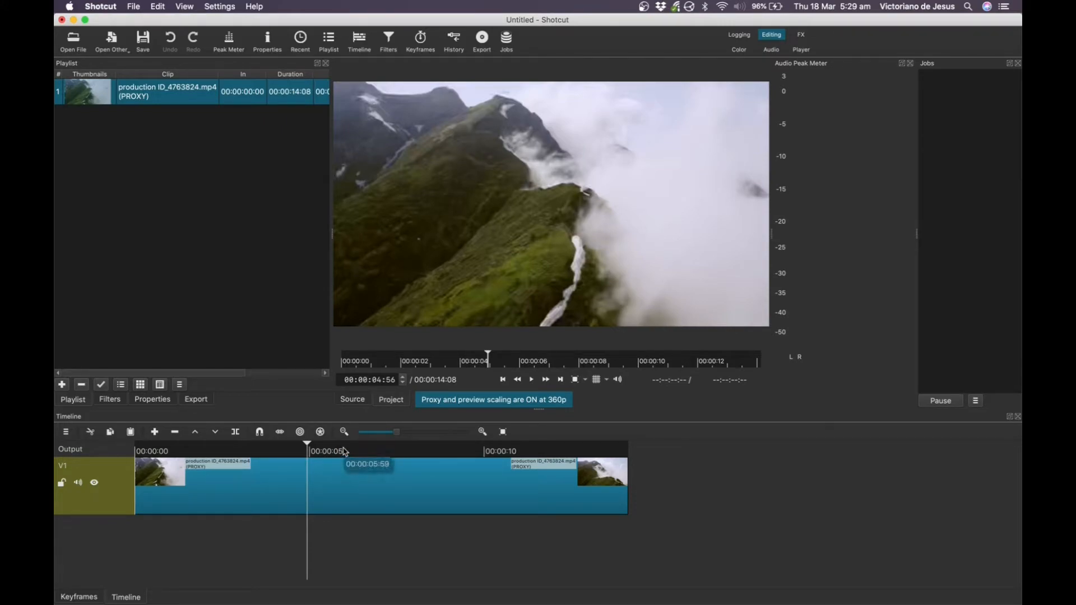
mouse_move(295, 271)
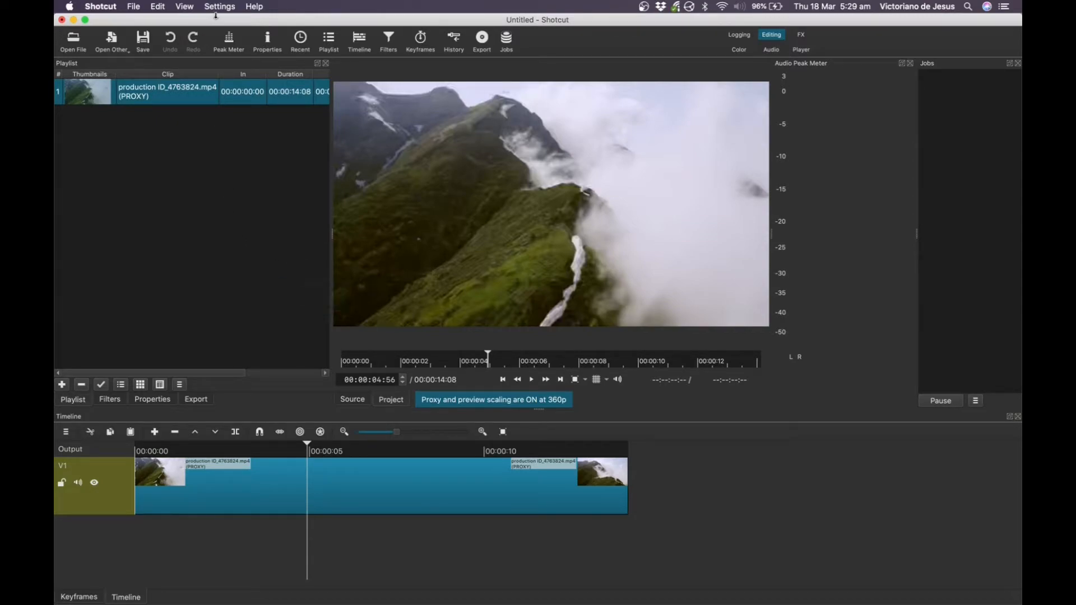
click(219, 6)
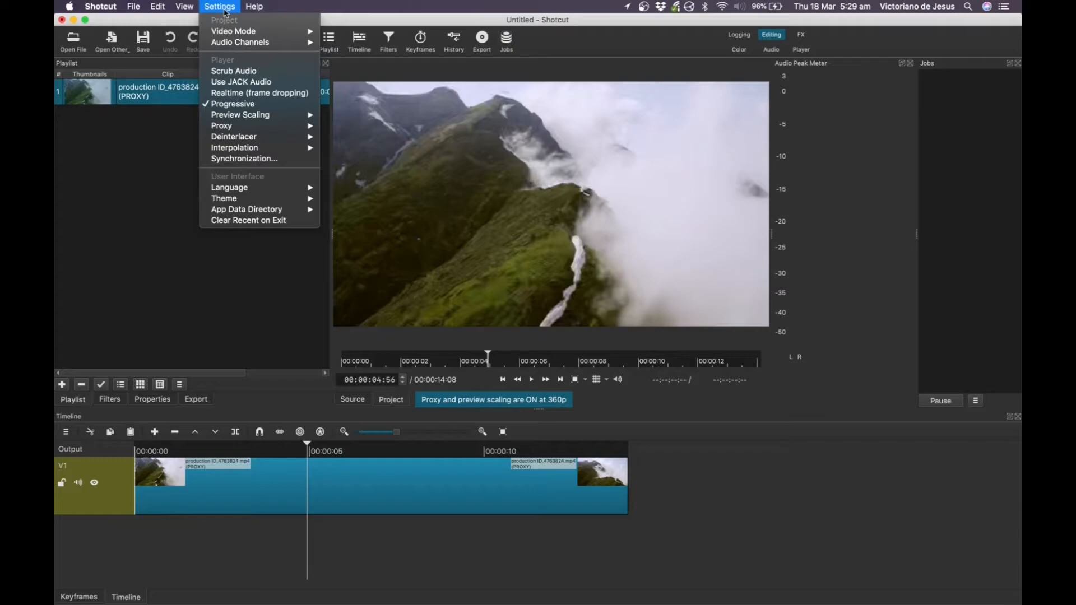
mouse_move(239, 114)
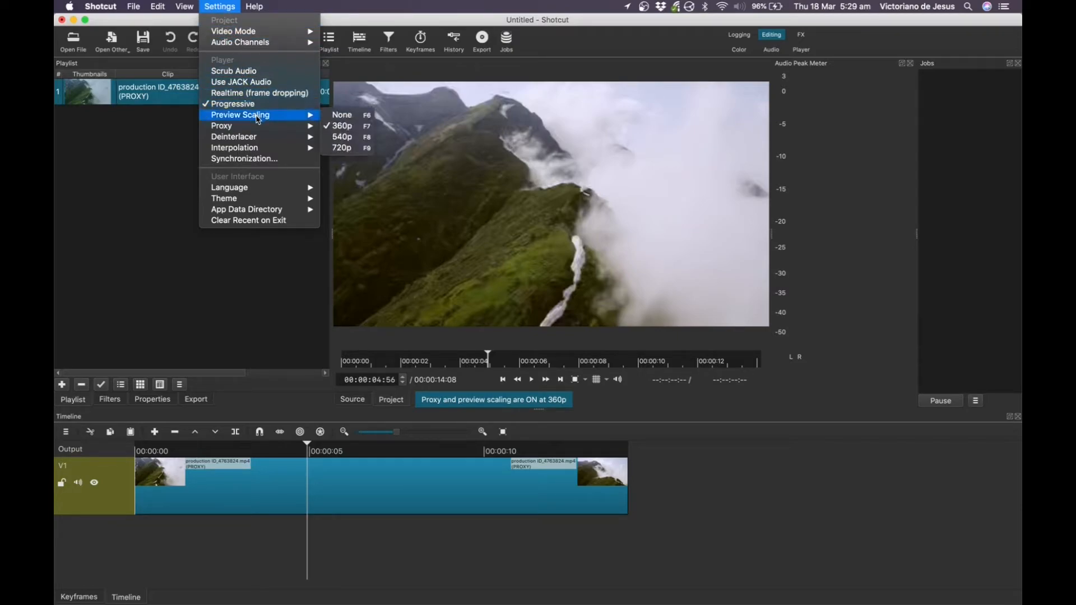
mouse_move(342, 114)
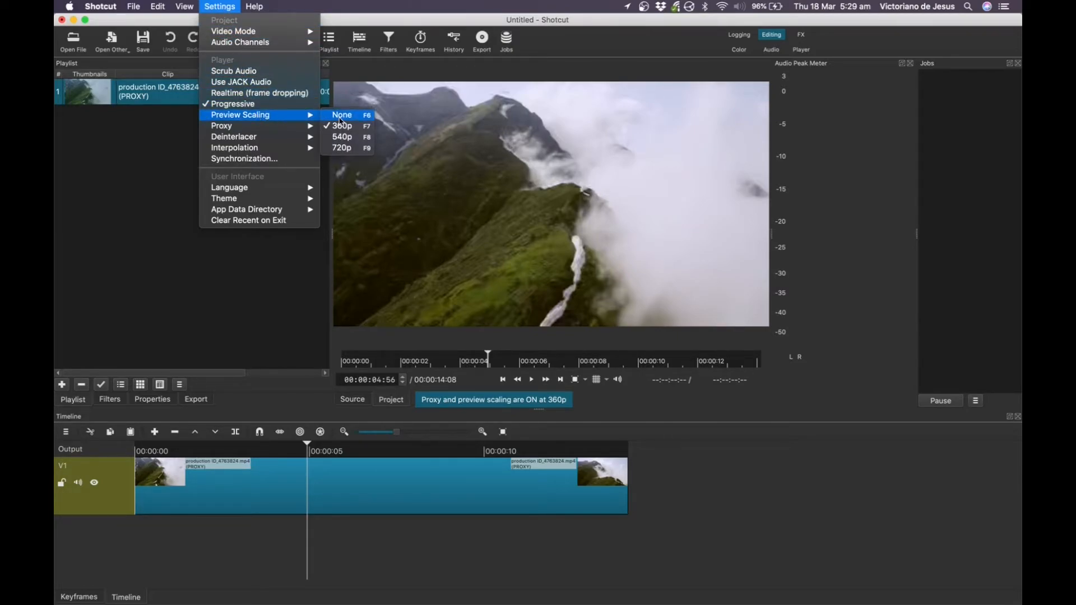
Step: Set preview scaling to None, leaving only proxy editing active
click(342, 136)
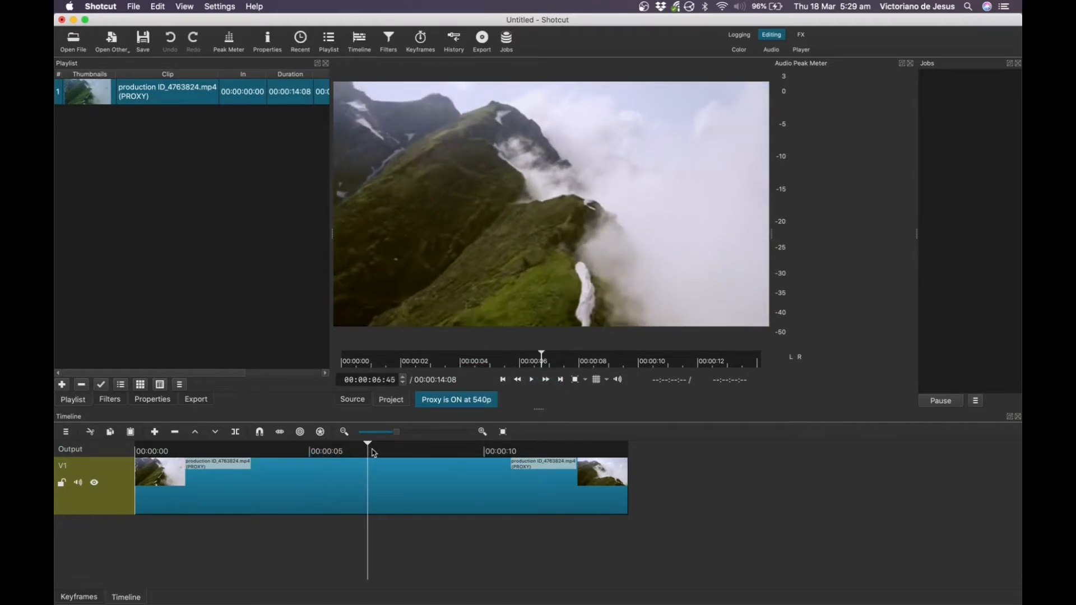
Step: Move the playhead to about 5.7 seconds and uncheck Use Proxy
click(457, 460)
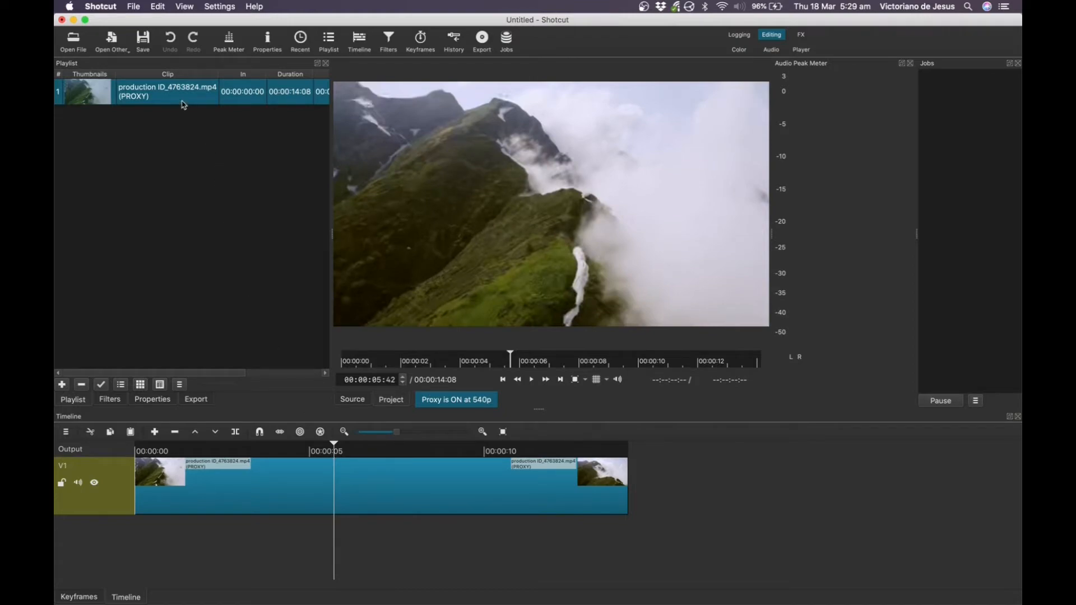
mouse_move(225, 7)
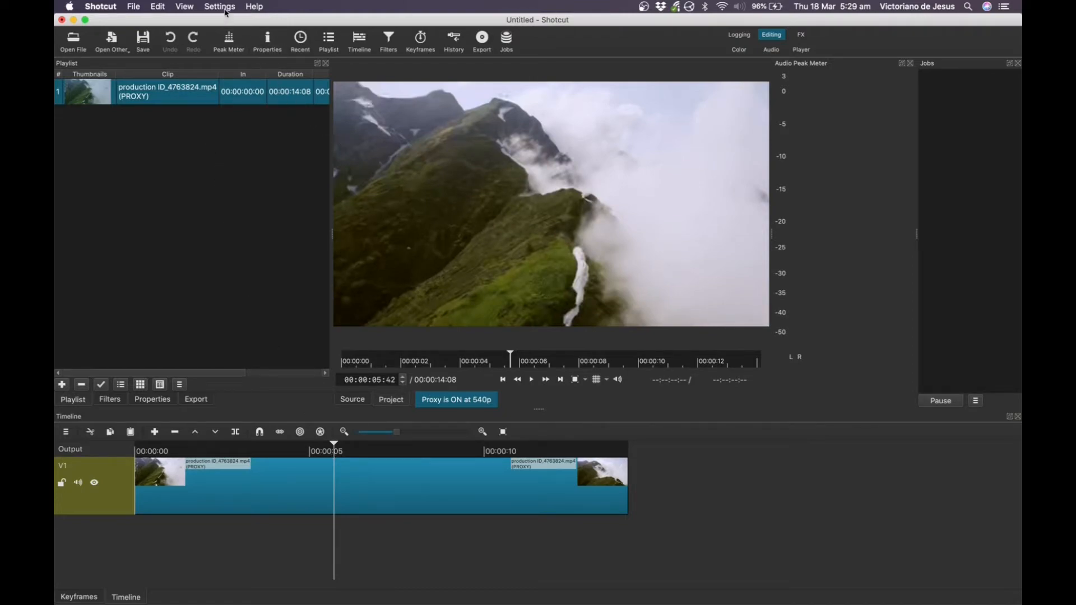
click(220, 6)
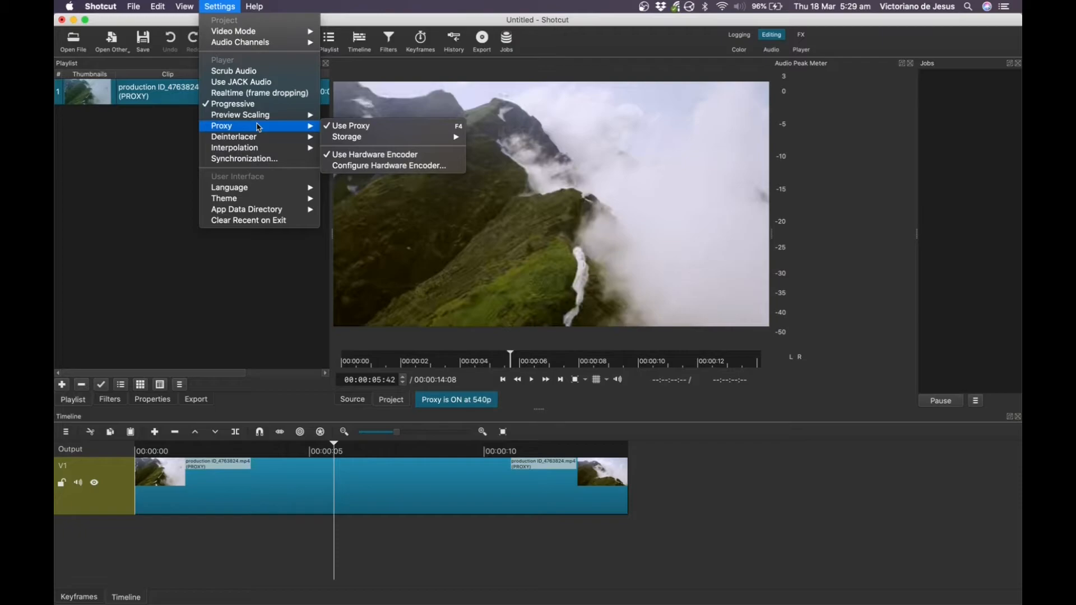
mouse_move(349, 126)
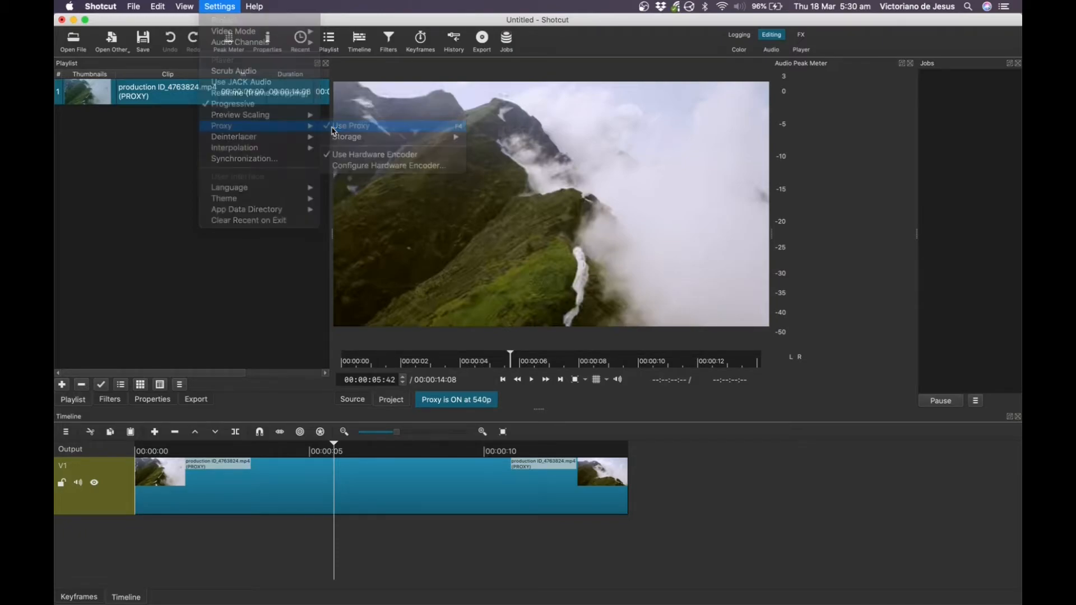
click(351, 125)
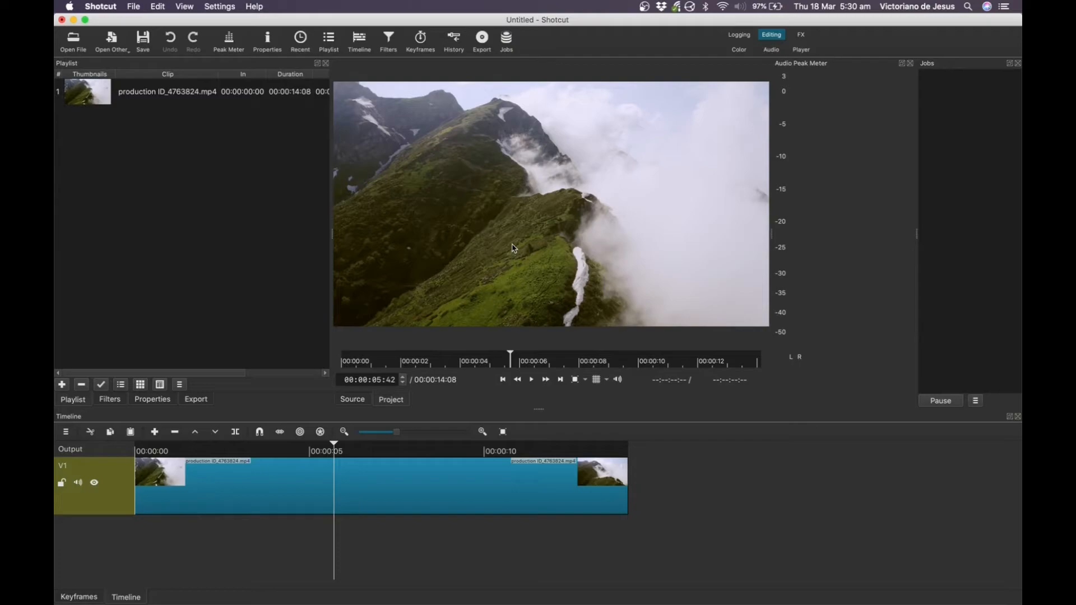
mouse_move(269, 161)
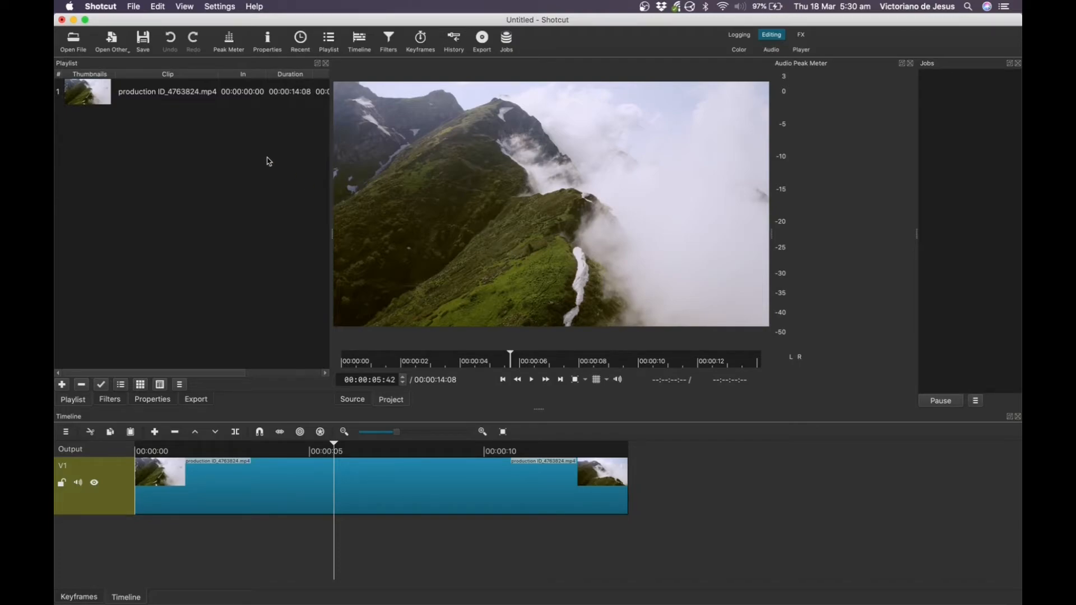
mouse_move(238, 166)
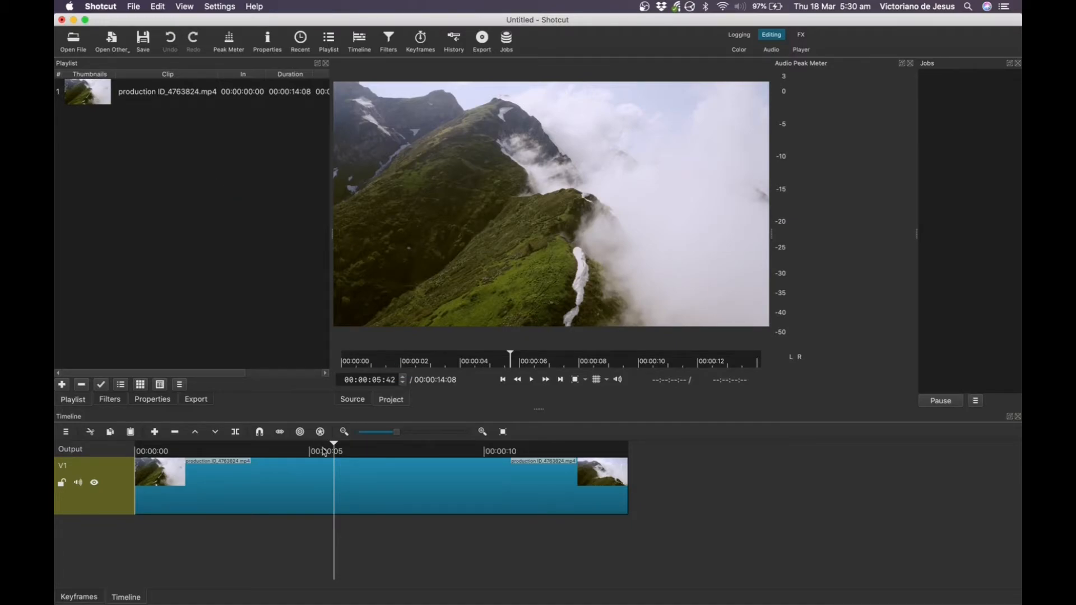
Step: Add a Size, Position & Rotate filter to the selected mountain clip via the filter search
click(279, 451)
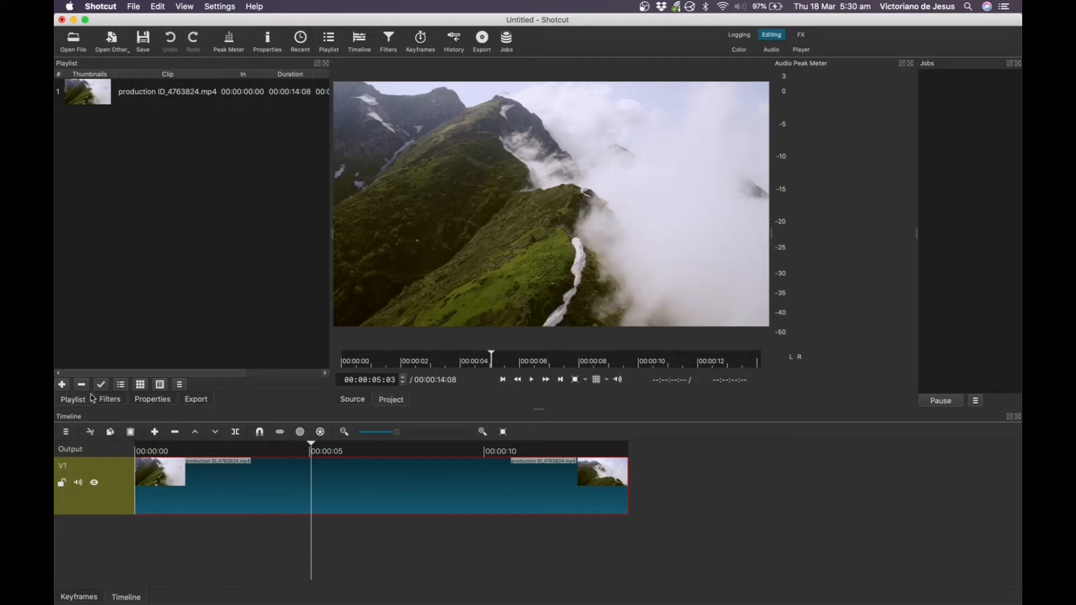
click(109, 399)
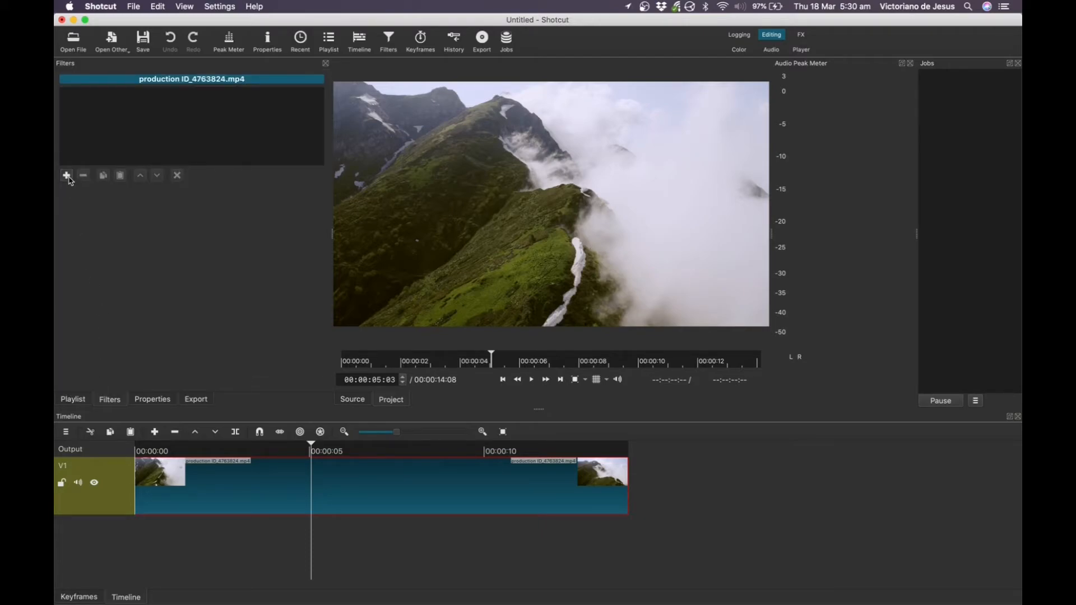
click(66, 175)
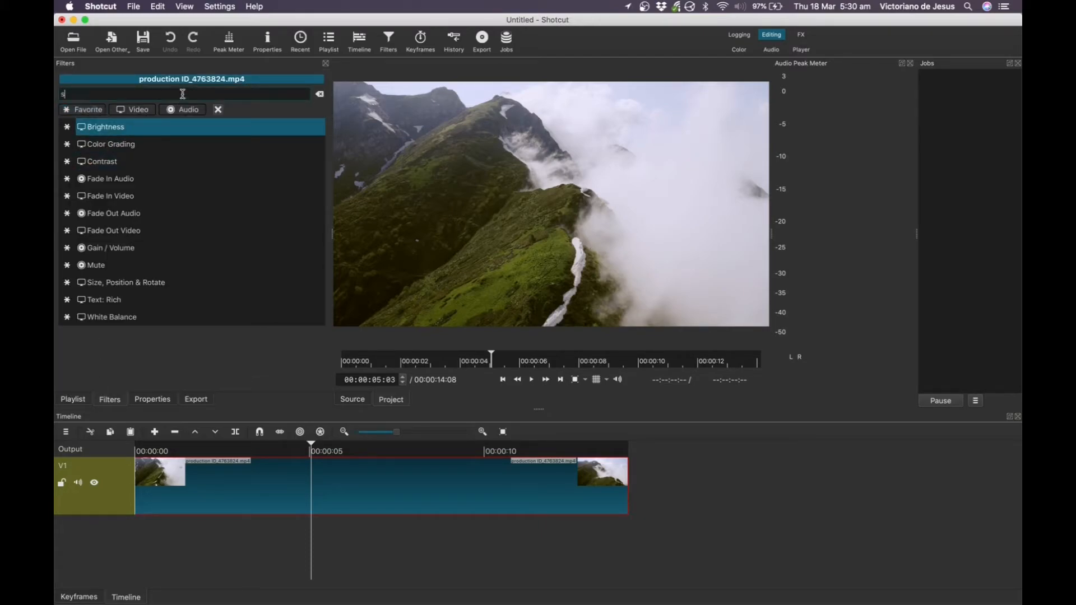
text(ize)
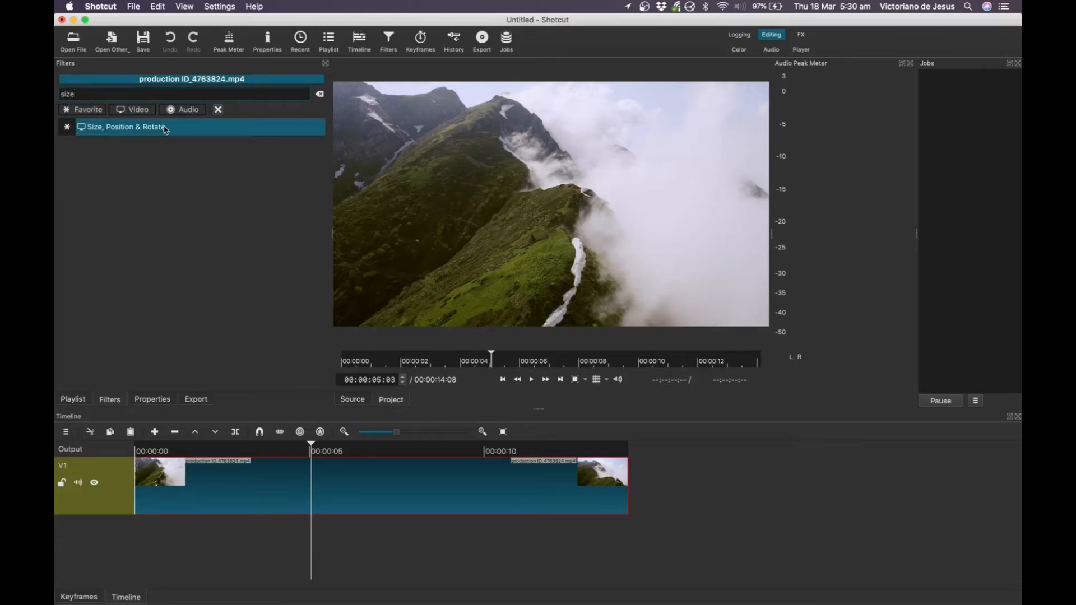
click(125, 126)
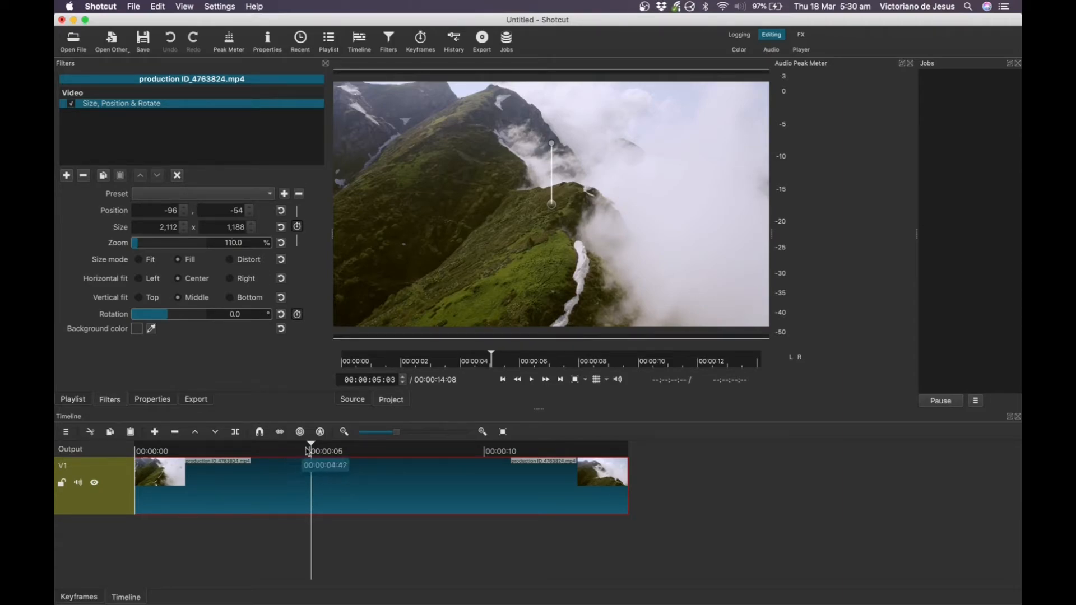
click(531, 378)
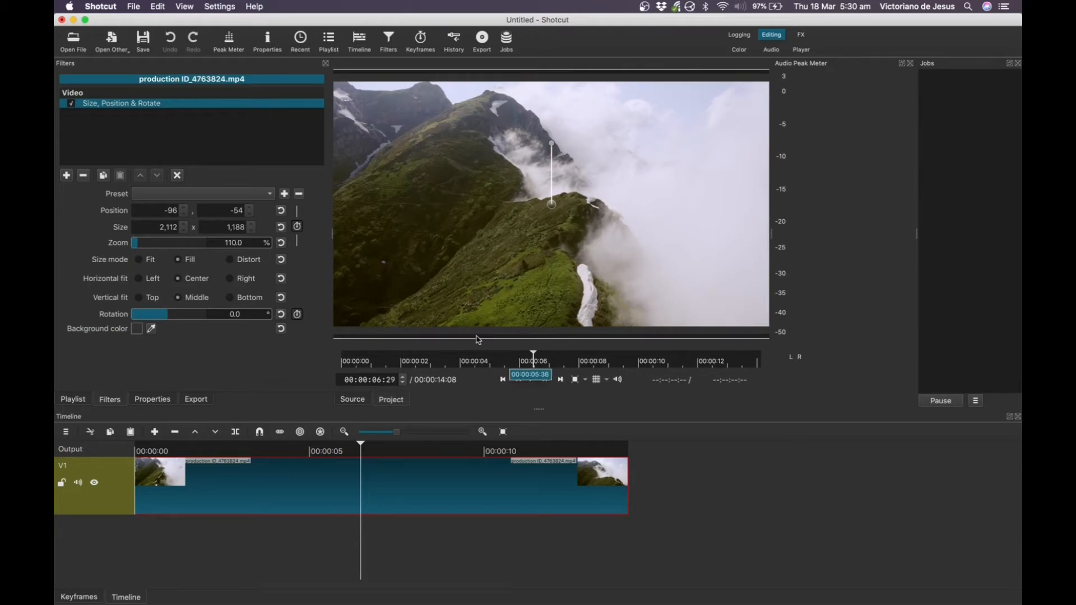
click(70, 103)
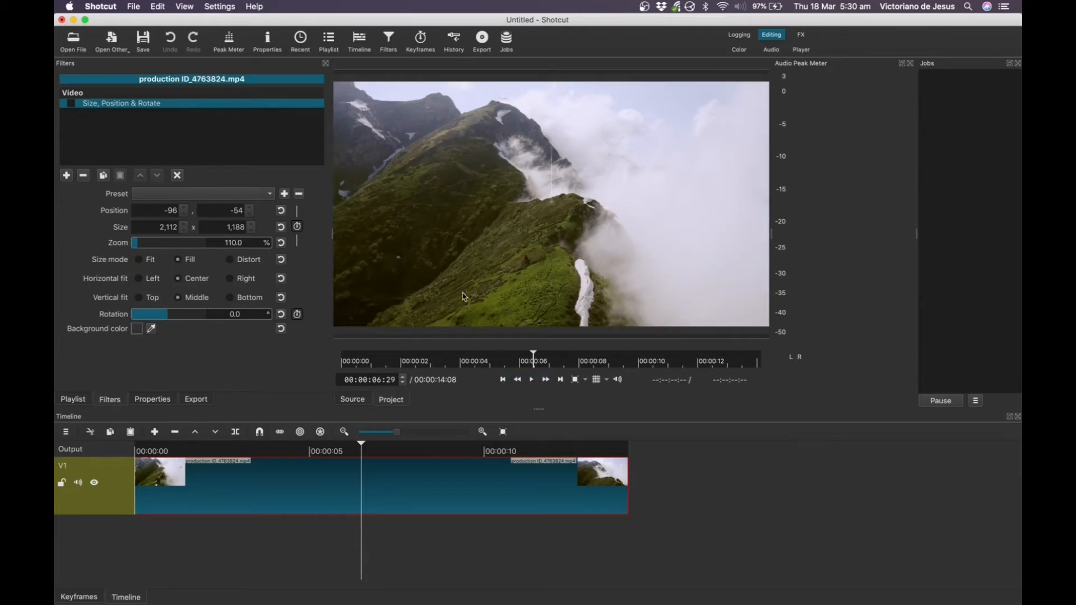
click(531, 379)
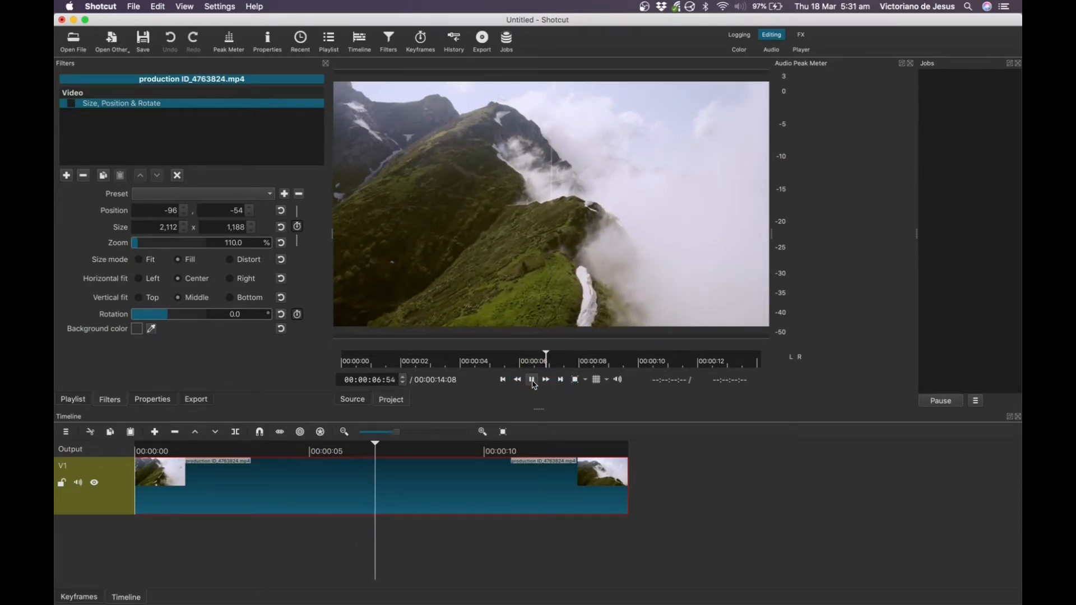
click(531, 379)
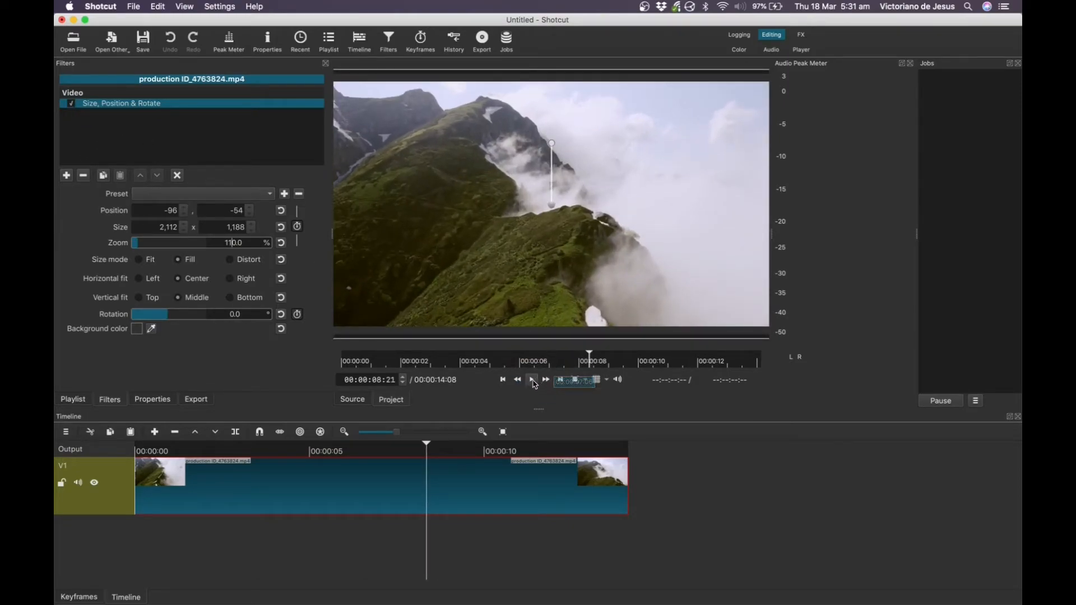
click(532, 379)
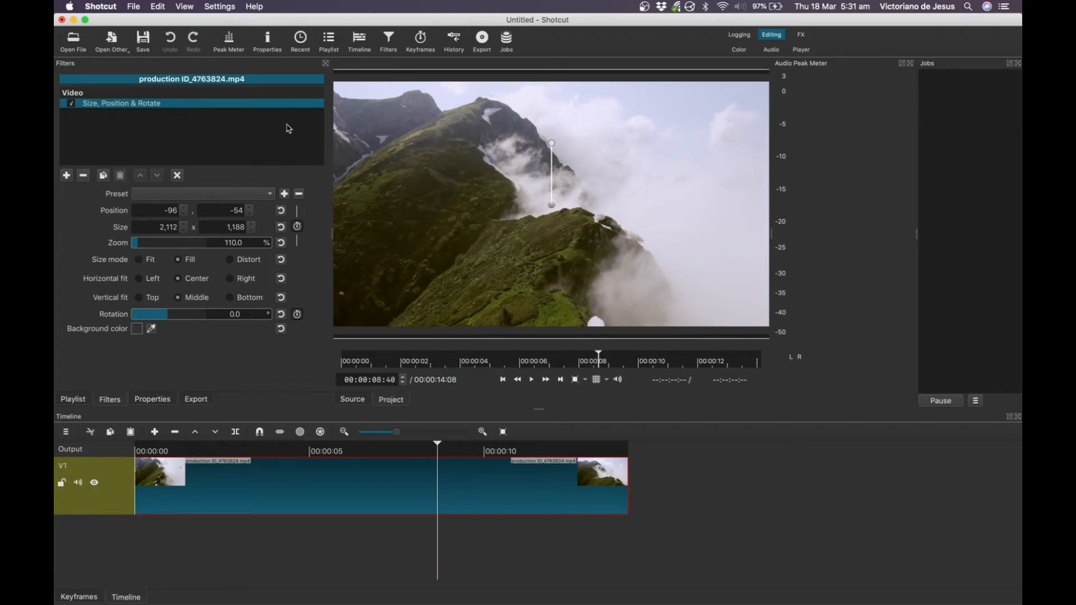
Step: Enable Realtime (frame dropping) and play, replay and pause the clip
click(220, 5)
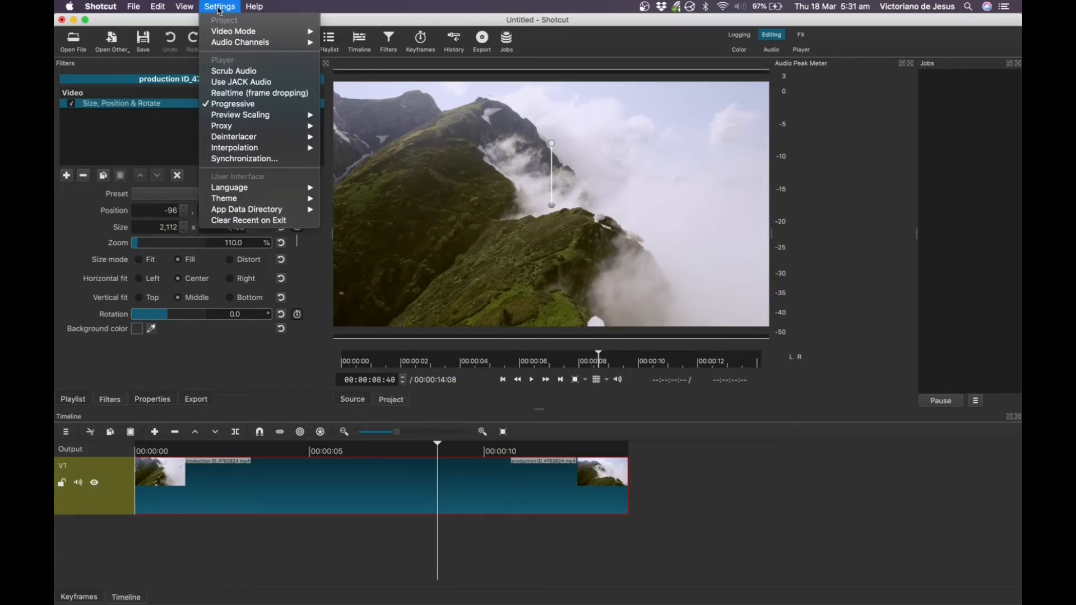
mouse_move(240, 81)
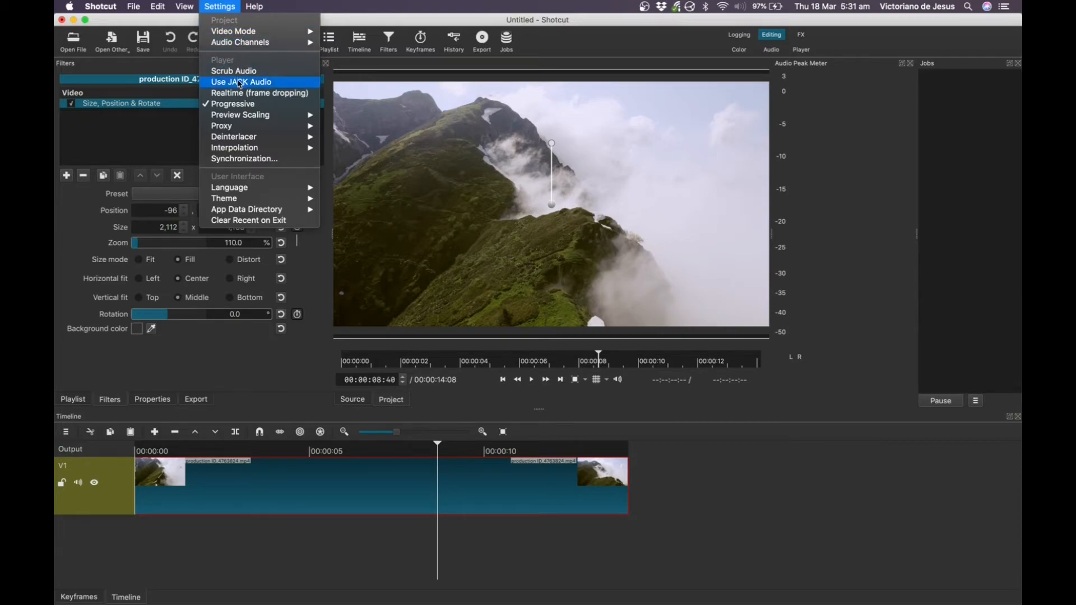
mouse_move(232, 93)
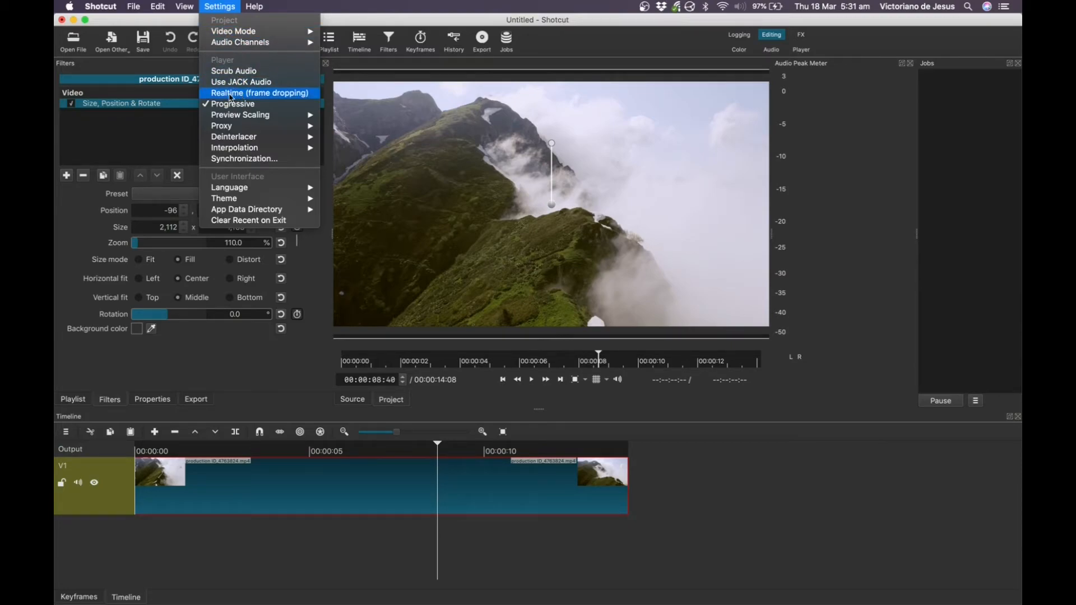
mouse_move(278, 94)
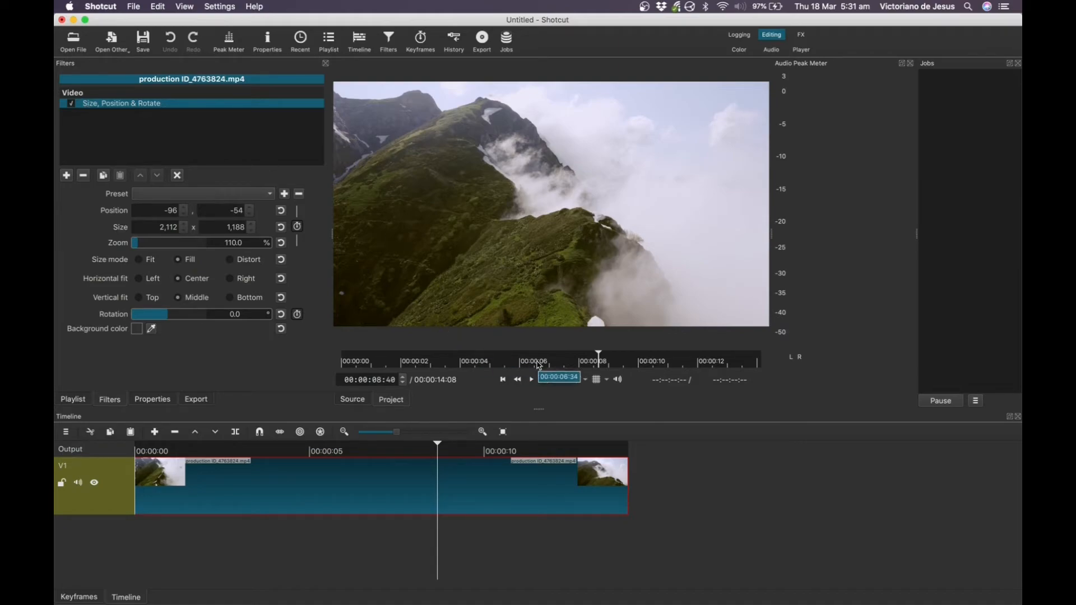
click(530, 379)
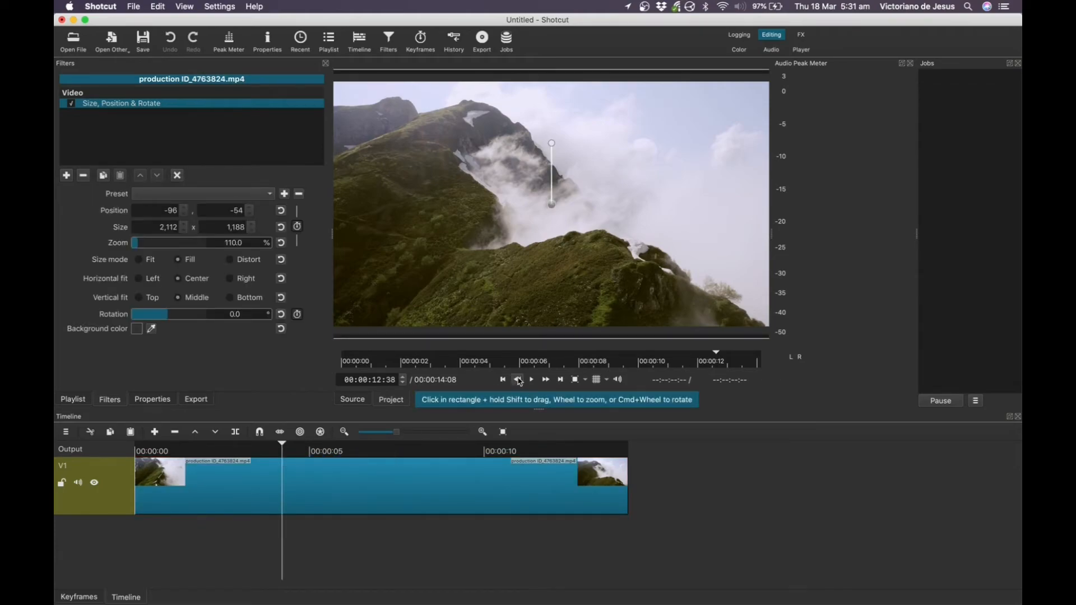
click(531, 379)
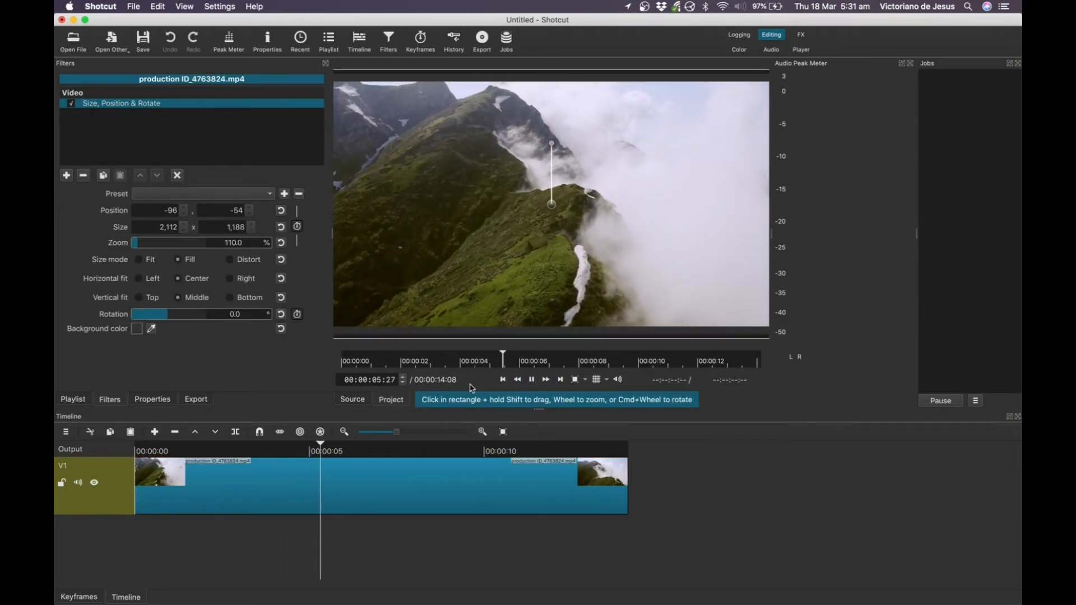
click(545, 379)
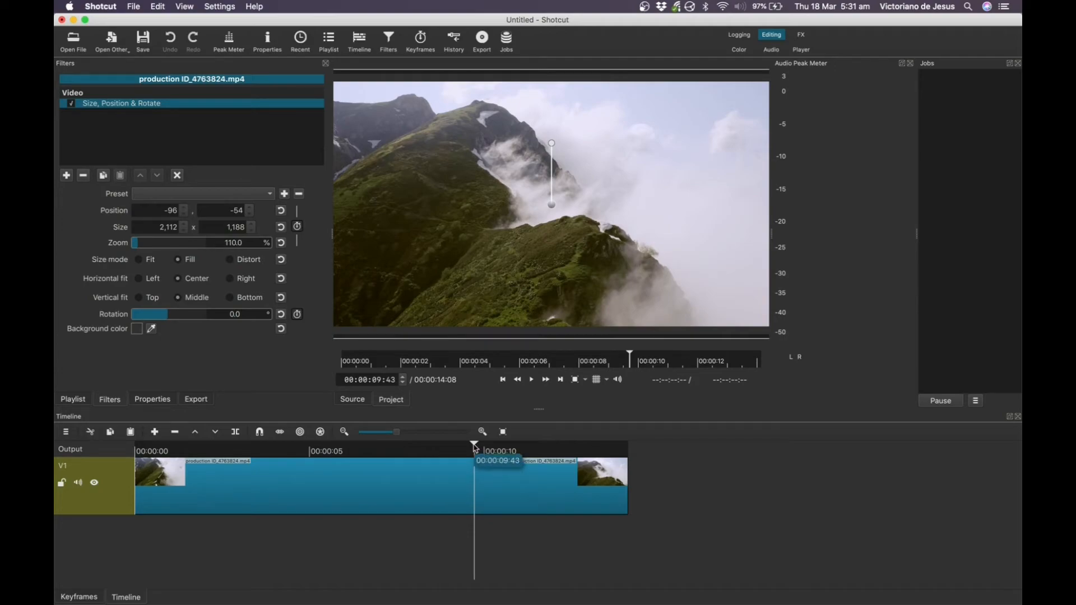
Step: Scrub the playhead between roughly 9 and 8 seconds to check smoothness
drag(473, 442, 451, 443)
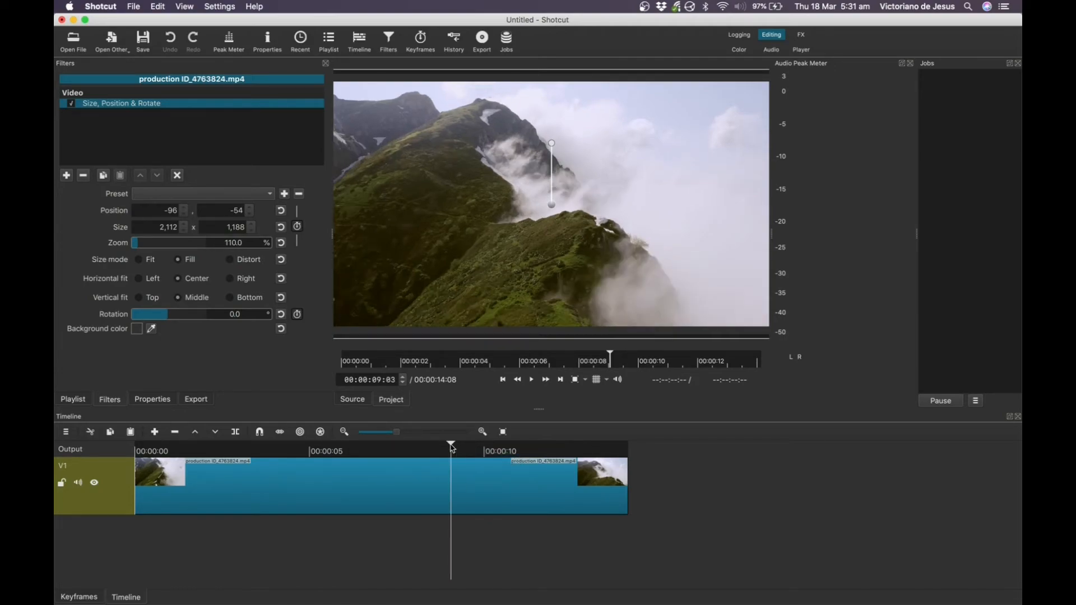
click(413, 459)
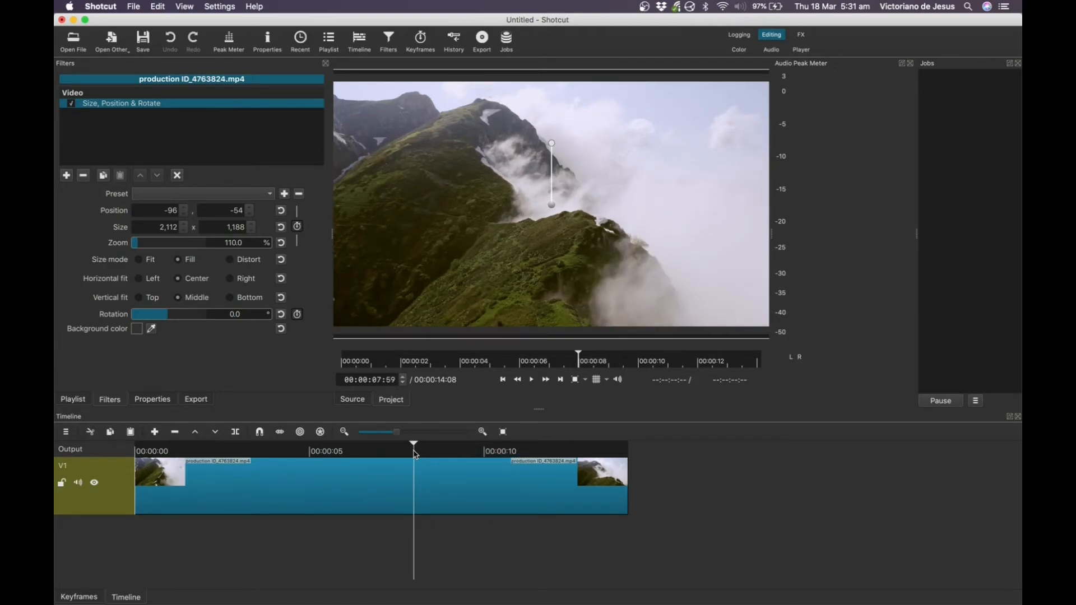
drag(413, 443, 397, 442)
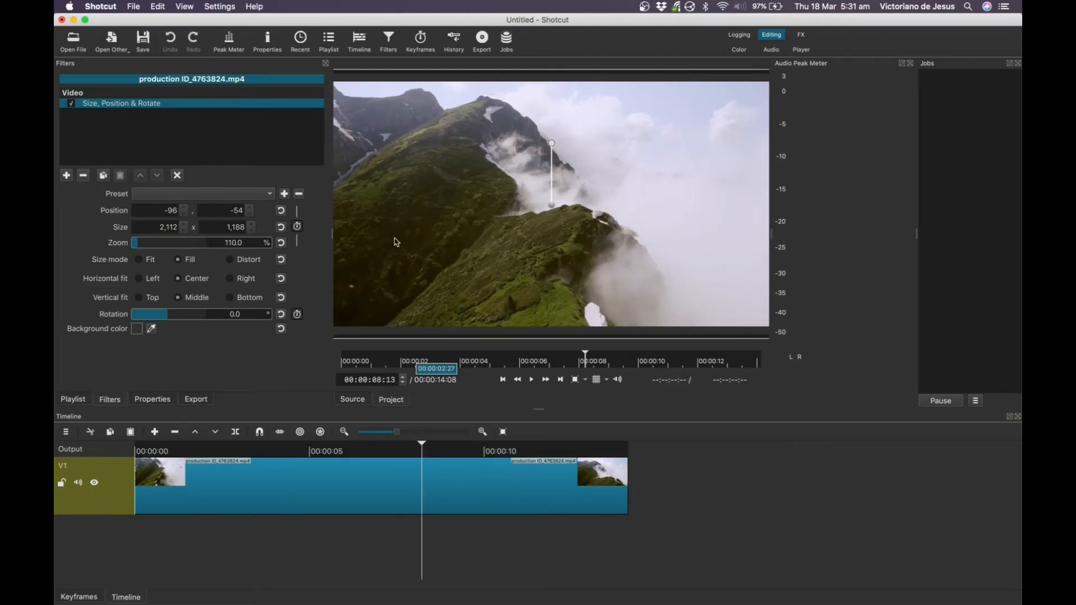
Step: Enable Use Proxy, agree to create missing proxies, then quit discarding project changes
click(219, 5)
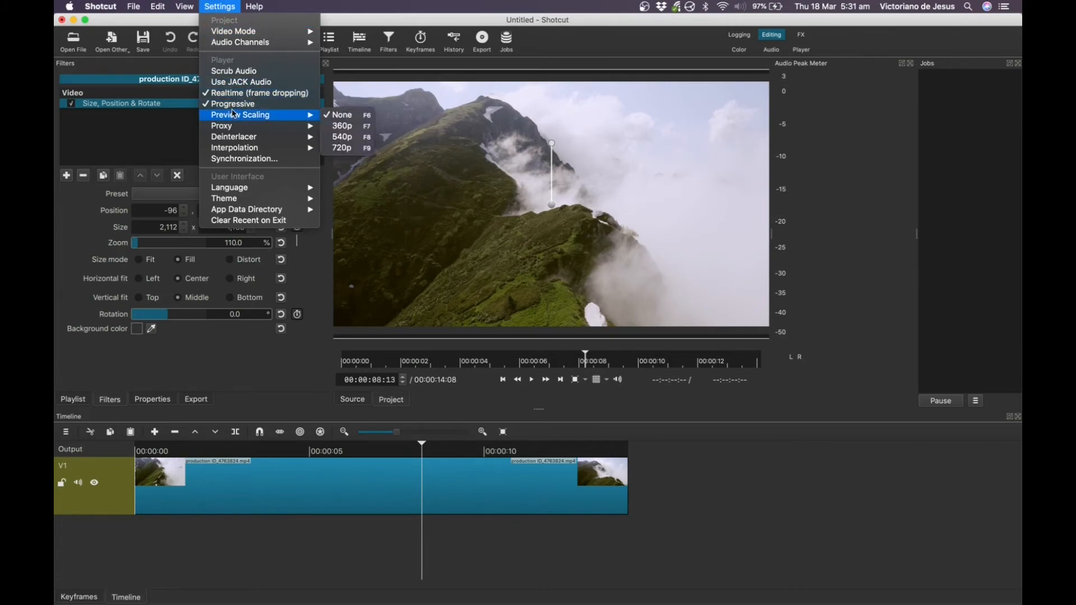
mouse_move(221, 126)
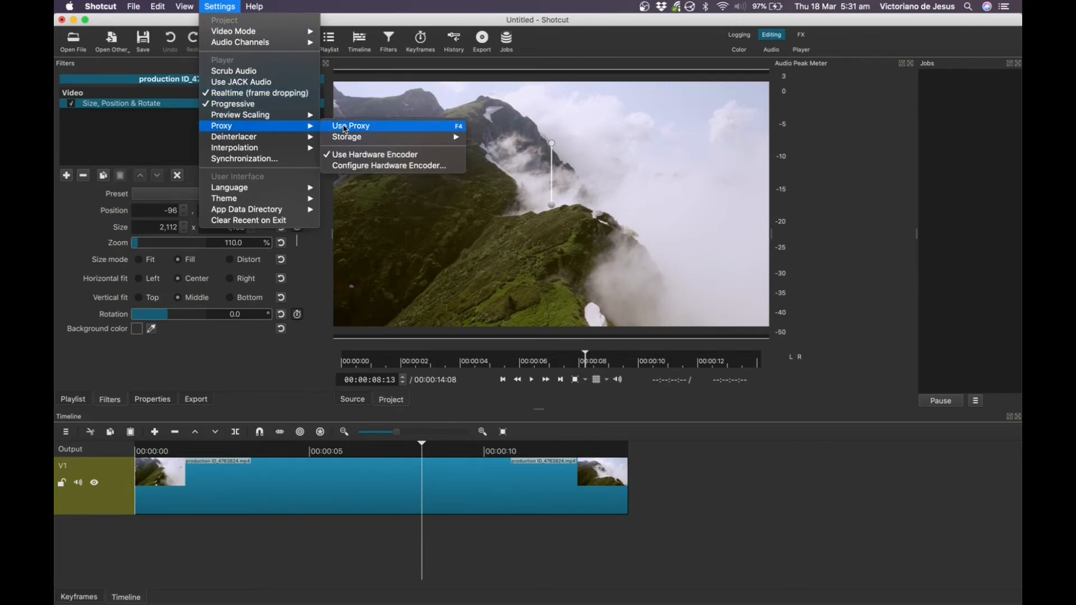
click(349, 125)
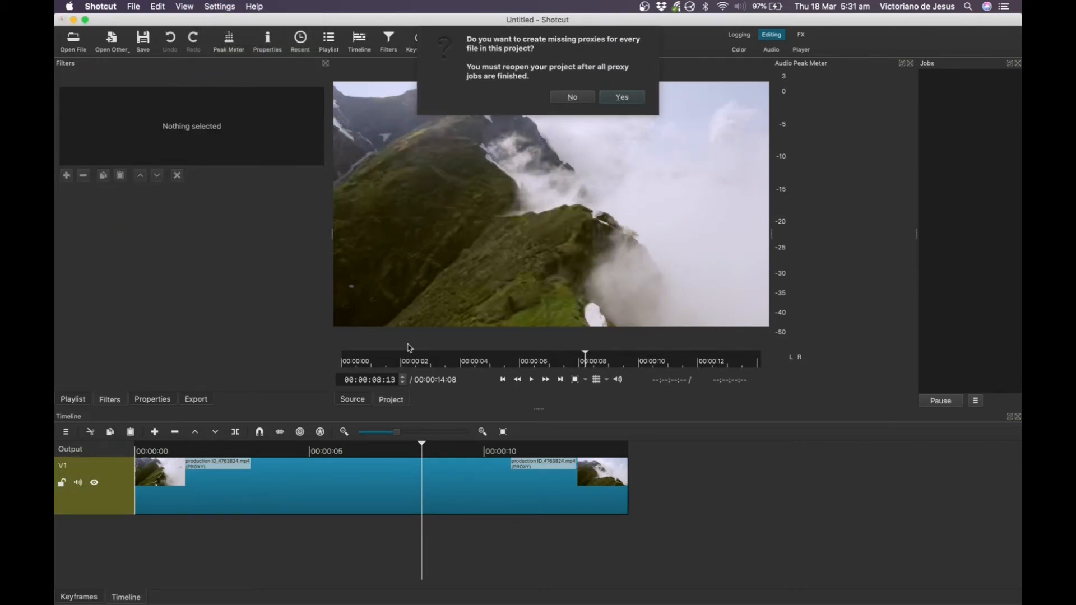
click(620, 96)
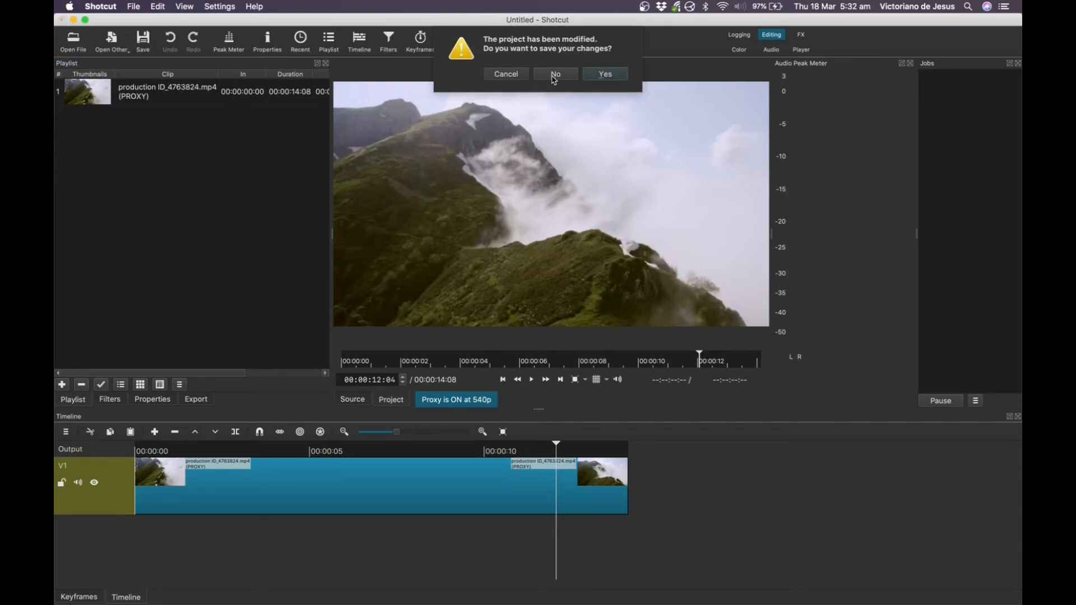
click(556, 74)
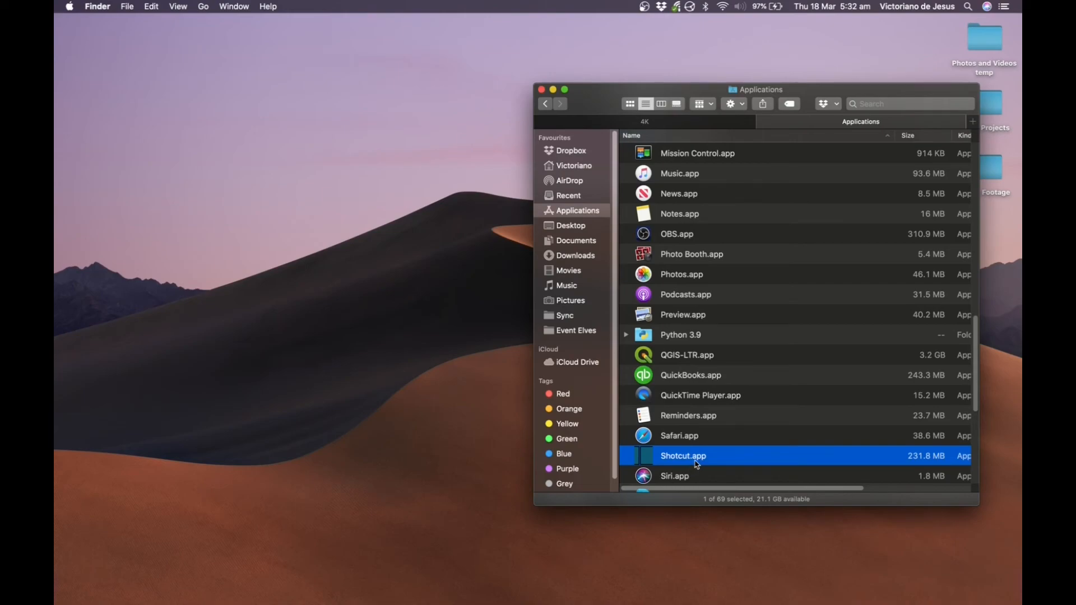
right_click(695, 459)
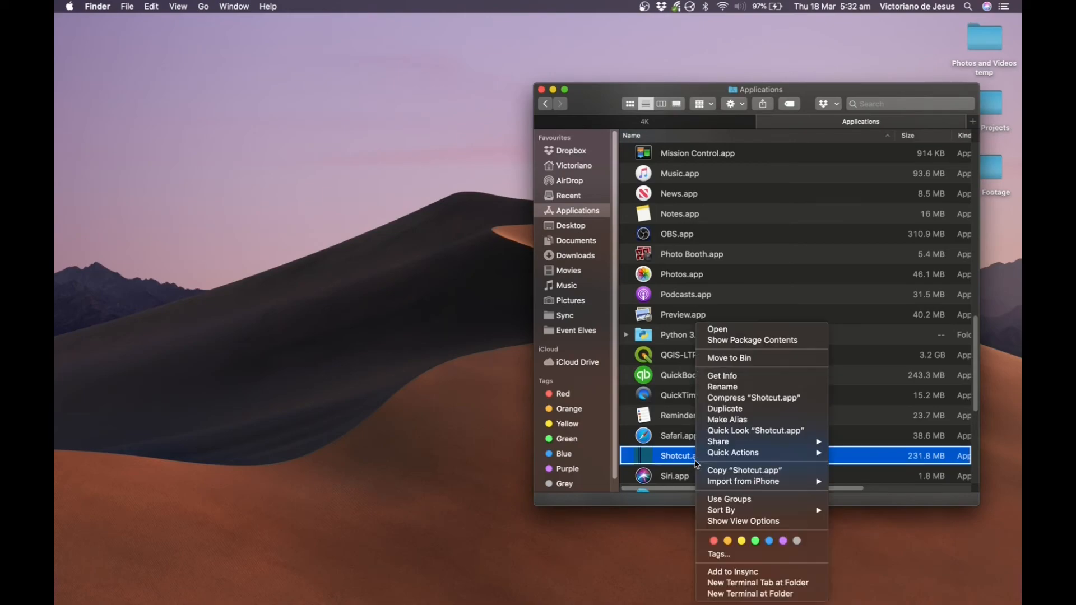
mouse_move(727, 380)
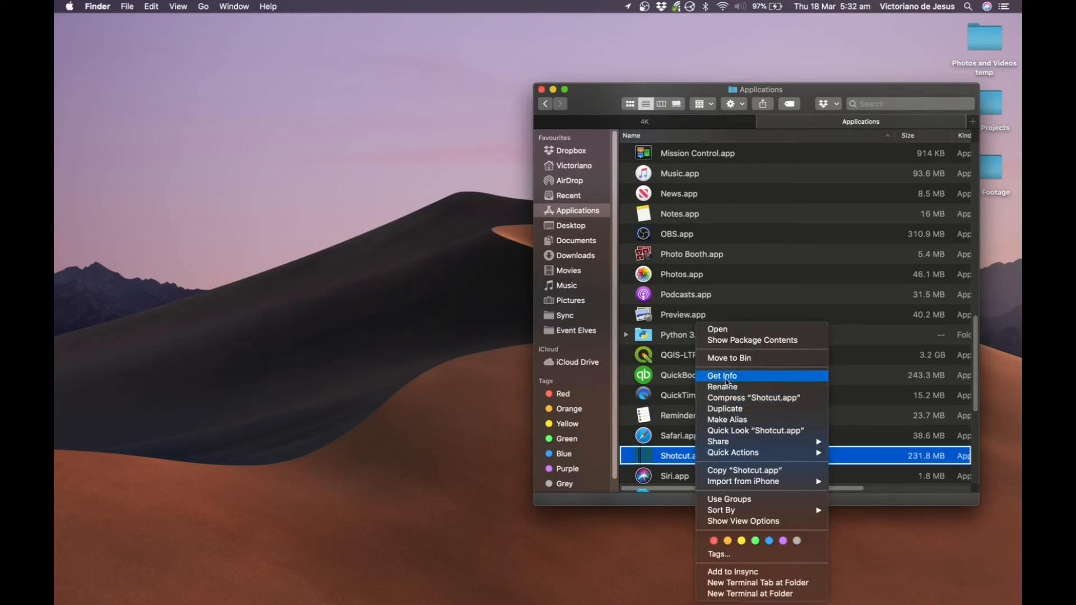
click(722, 376)
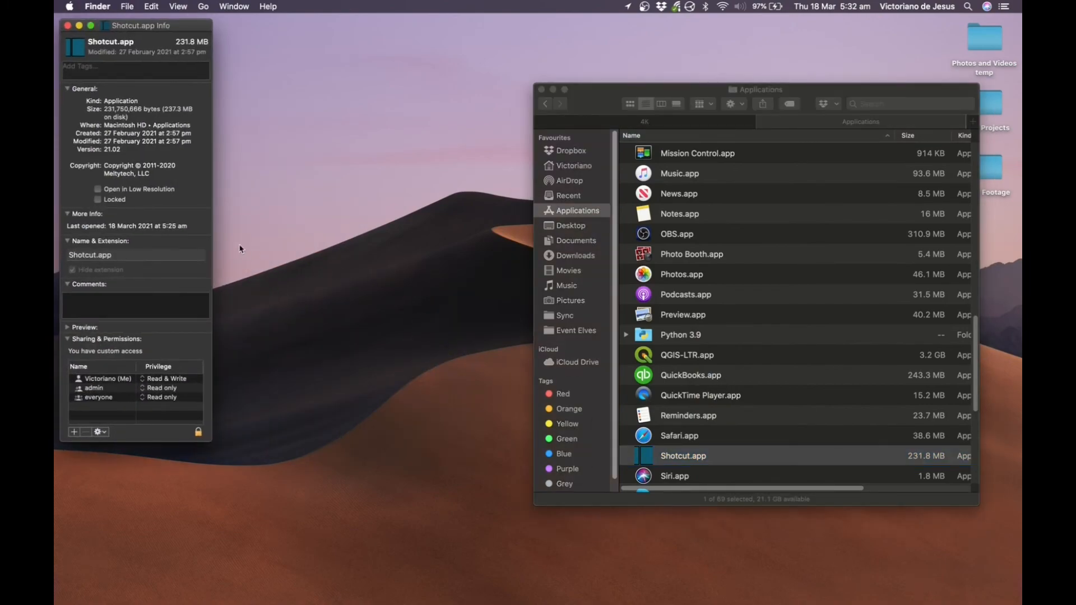
click(99, 188)
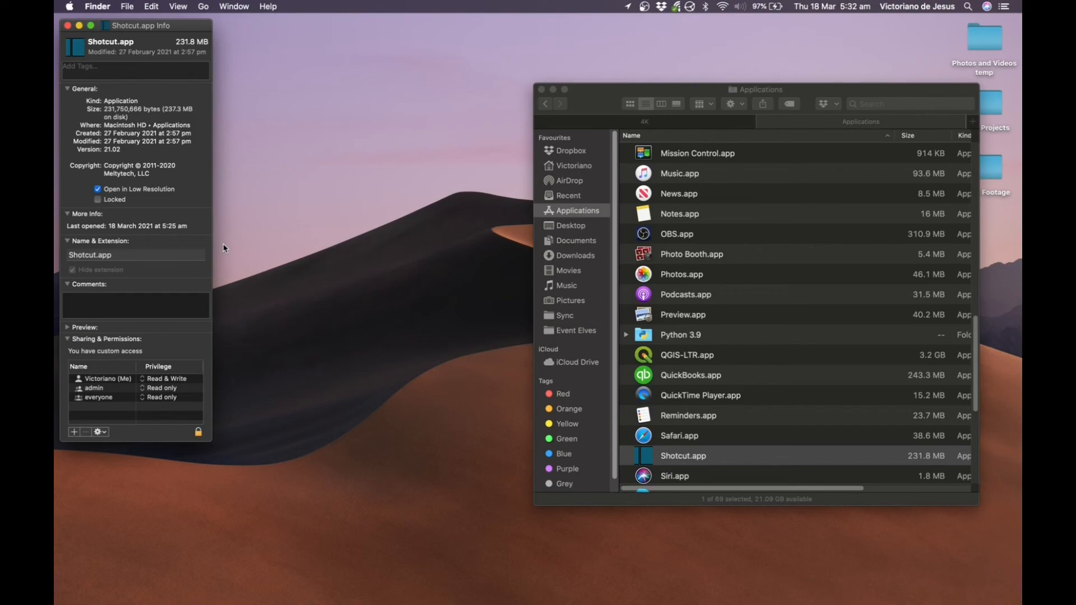
mouse_move(191, 203)
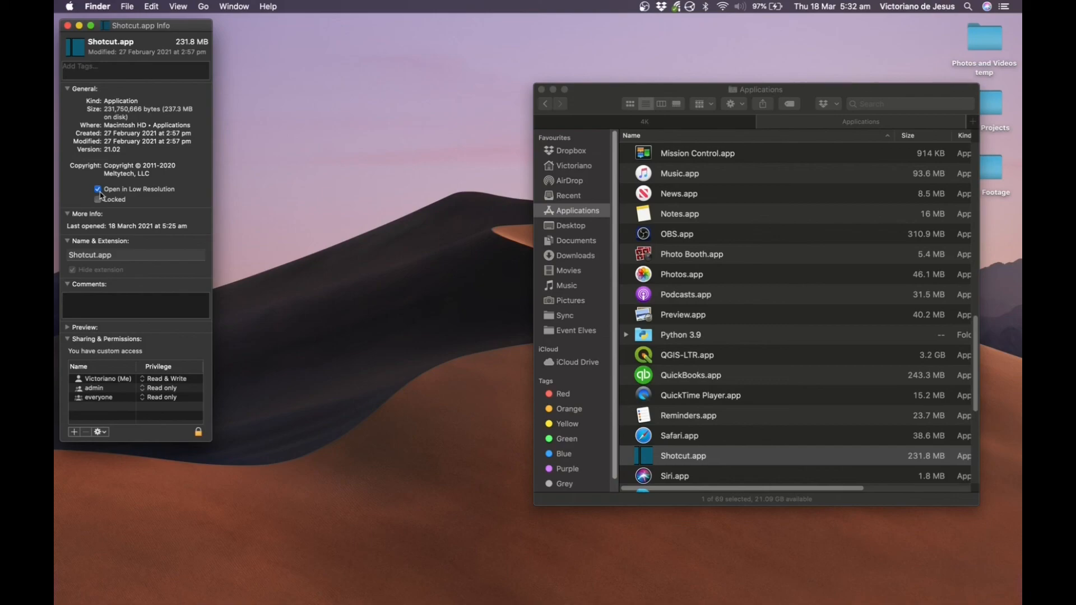
click(98, 188)
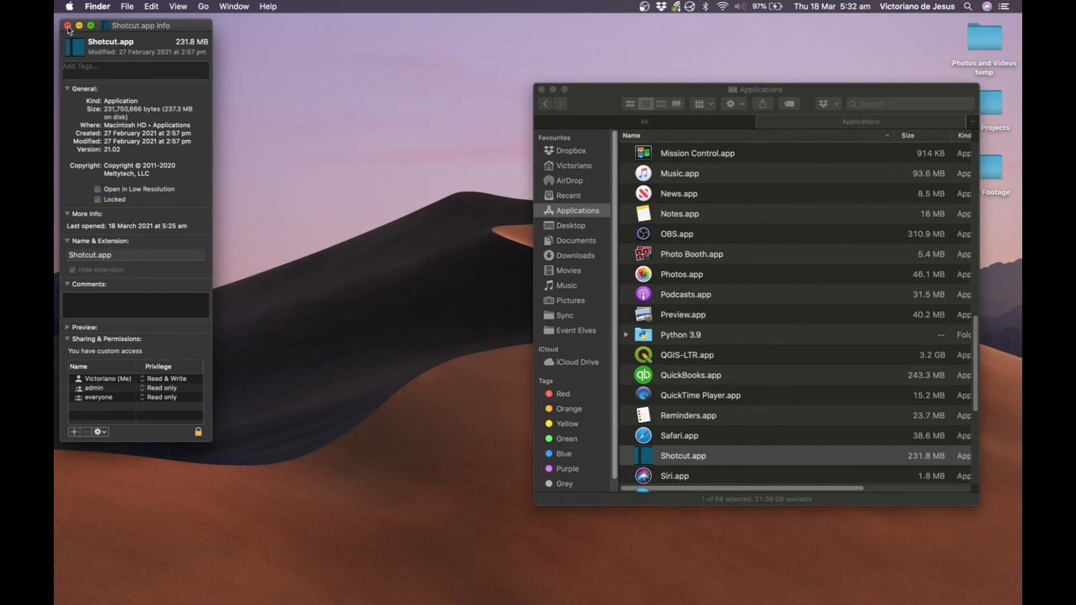
click(65, 27)
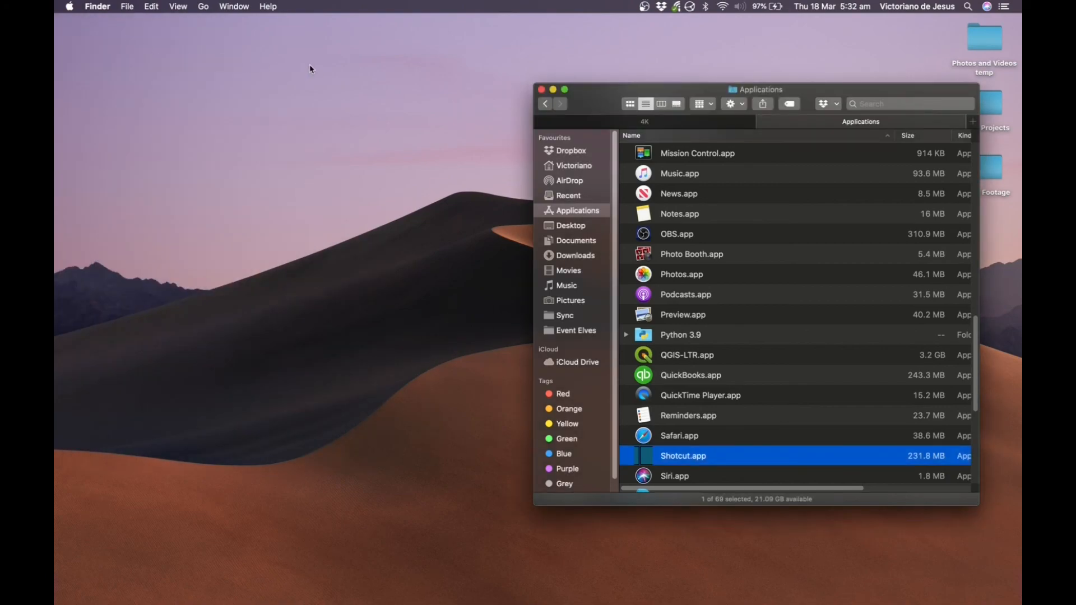